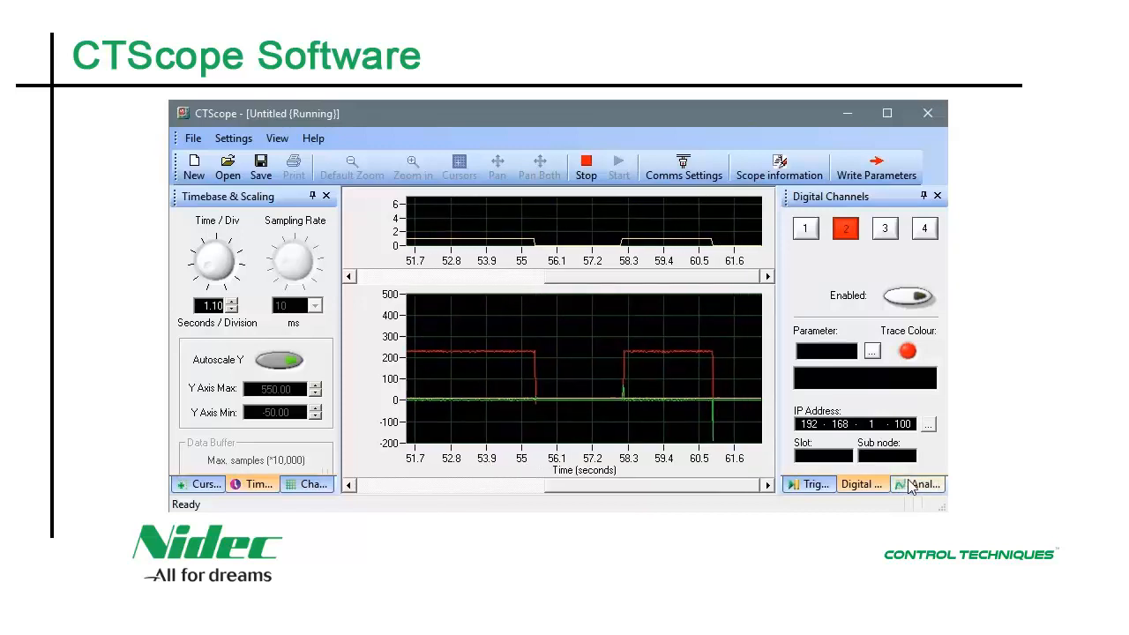
Show the Analog Channels settings with channel 4 tracing Speed Error (#03.003) in rpm
{"action": "left_click", "coordinate": [917, 483]}
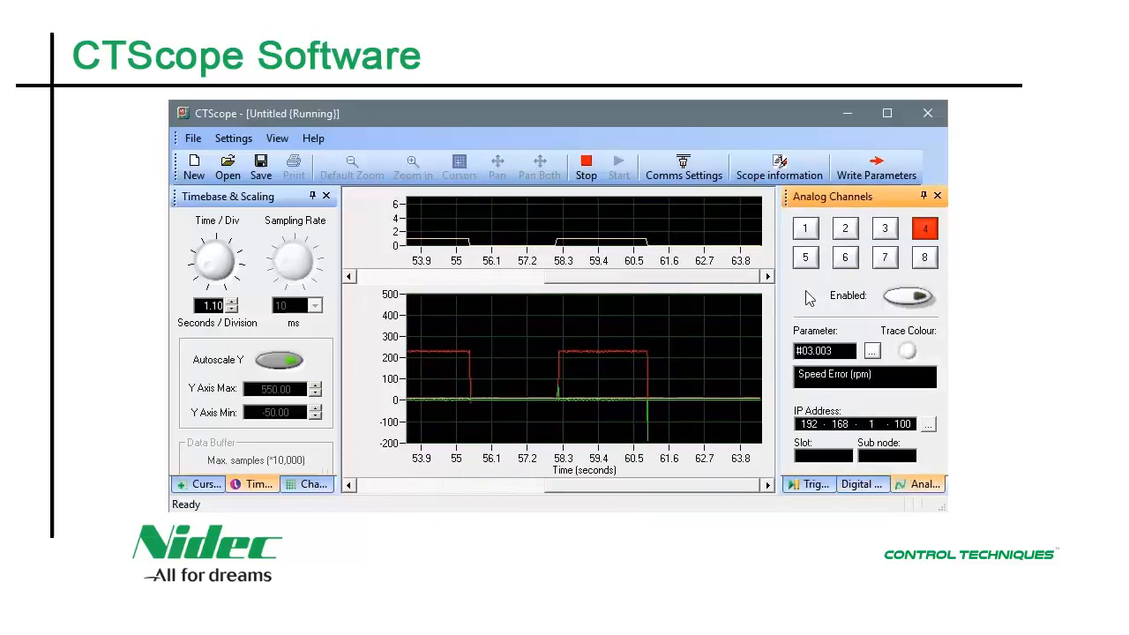
{"action": "left_click", "coordinate": [805, 228]}
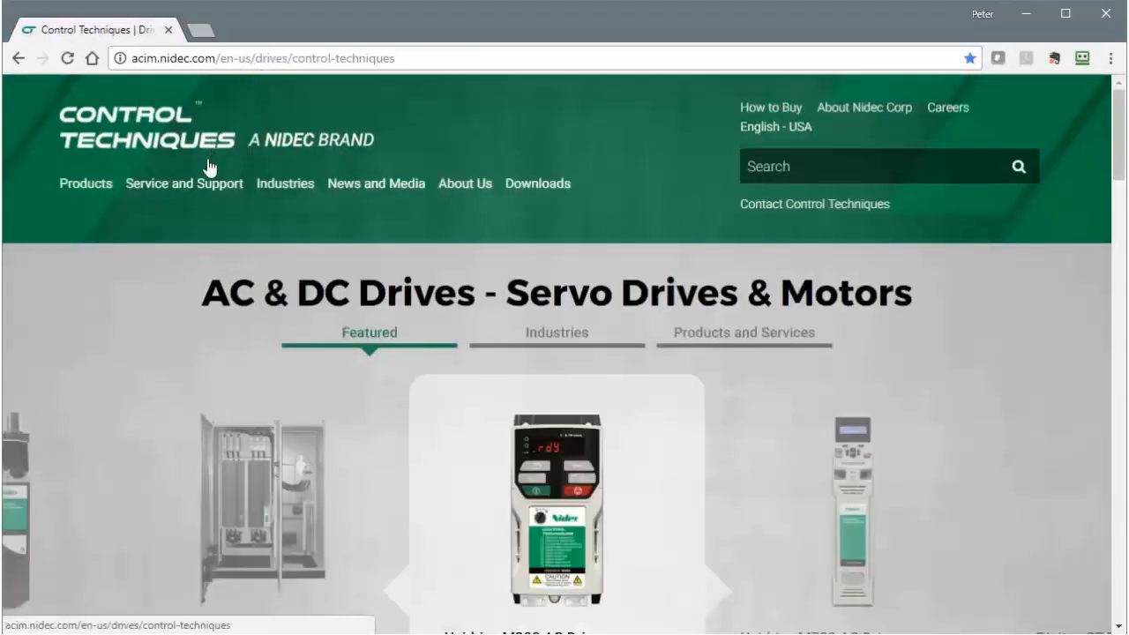
{"action": "mouse_move", "coordinate": [204, 227]}
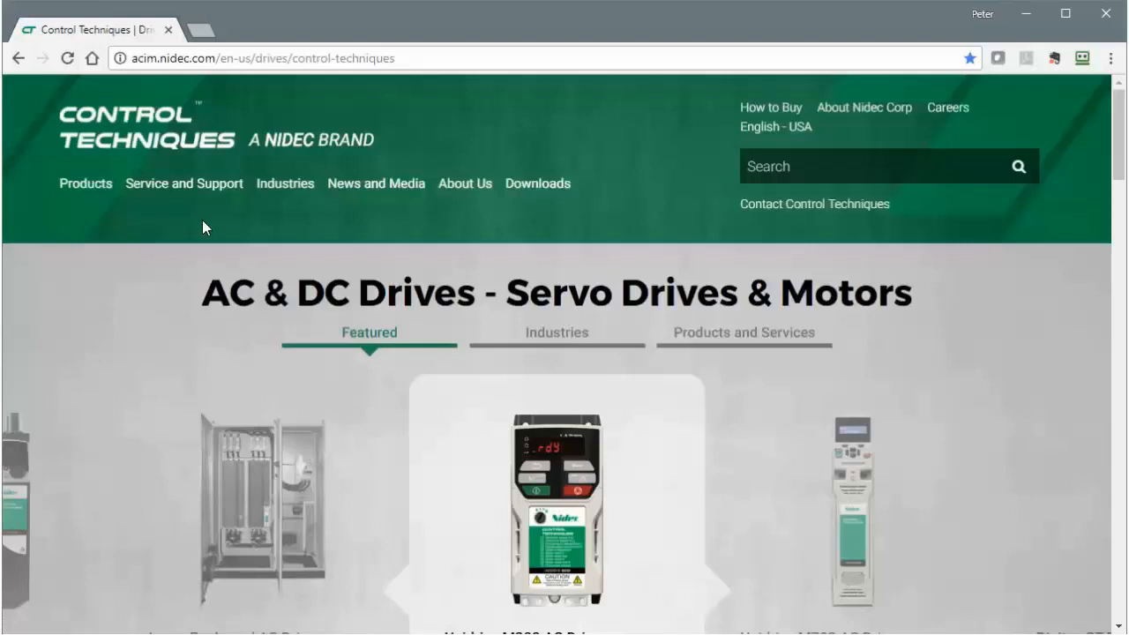
Navigate via Downloads to the Software Tools downloads page
{"action": "left_click", "coordinate": [538, 184]}
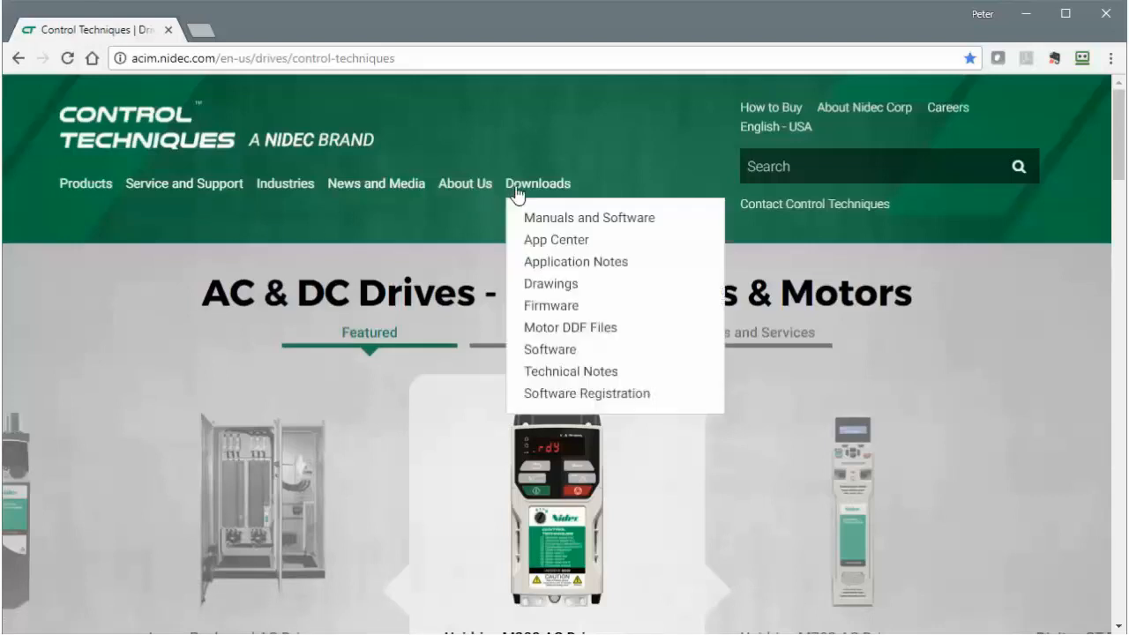
{"action": "mouse_move", "coordinate": [590, 217]}
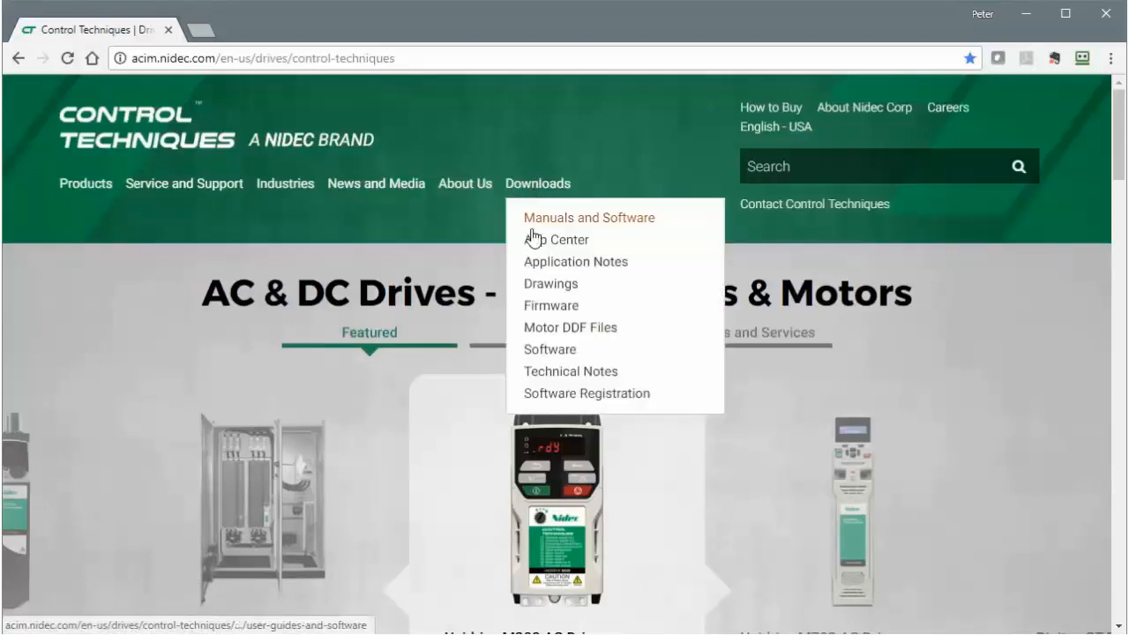
{"action": "left_click", "coordinate": [550, 350]}
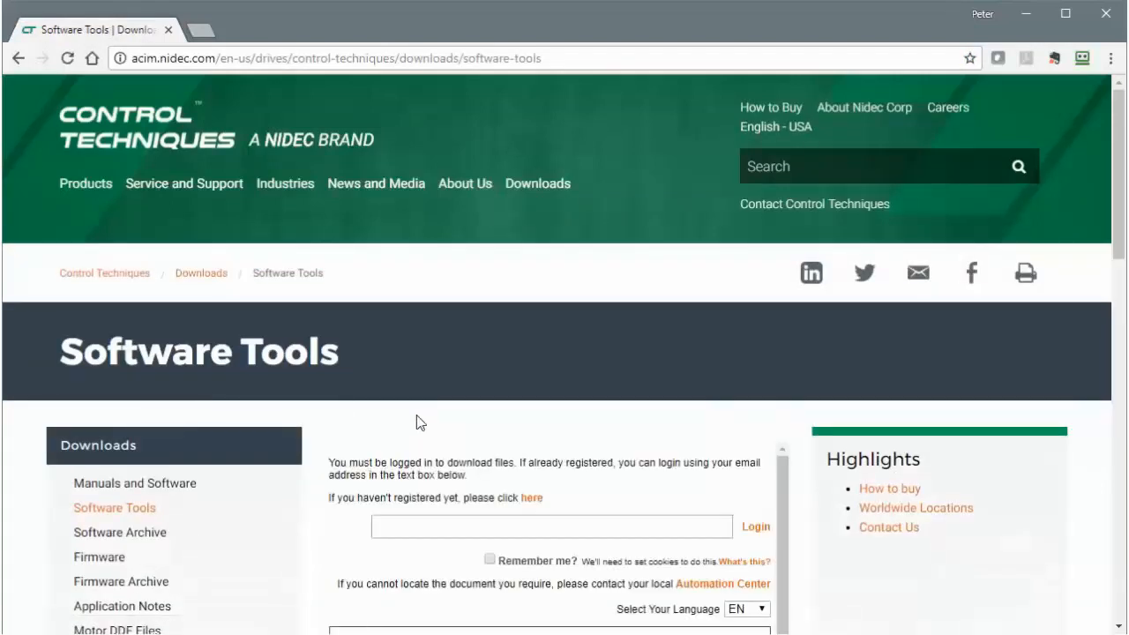
{"action": "scroll", "scroll_direction": "down", "scroll_amount": 3}
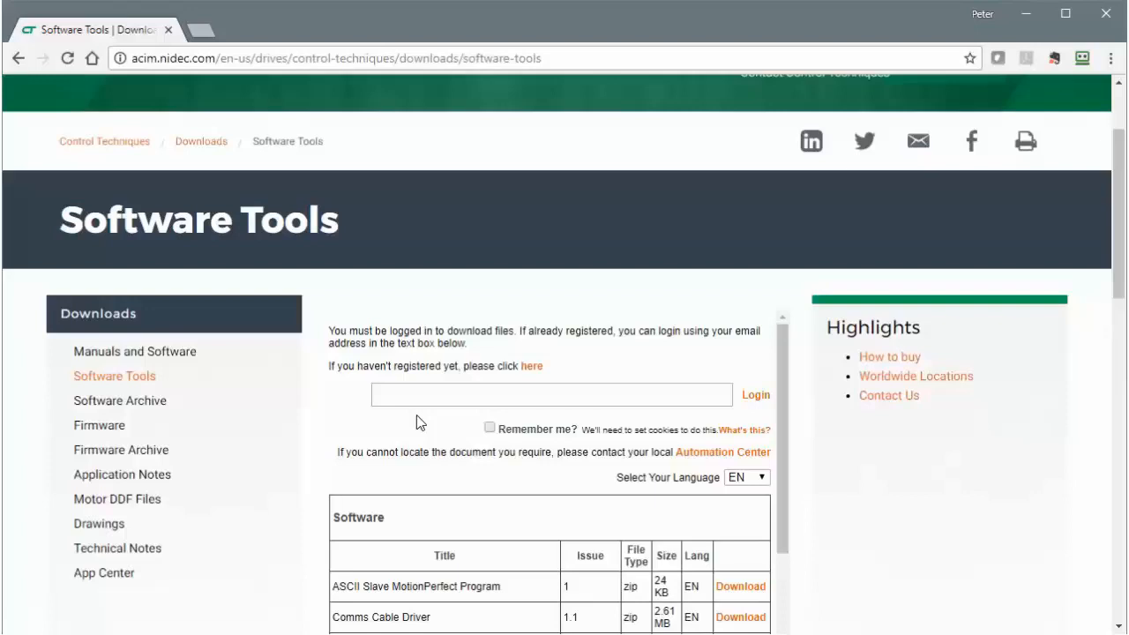
{"action": "mouse_move", "coordinate": [469, 420]}
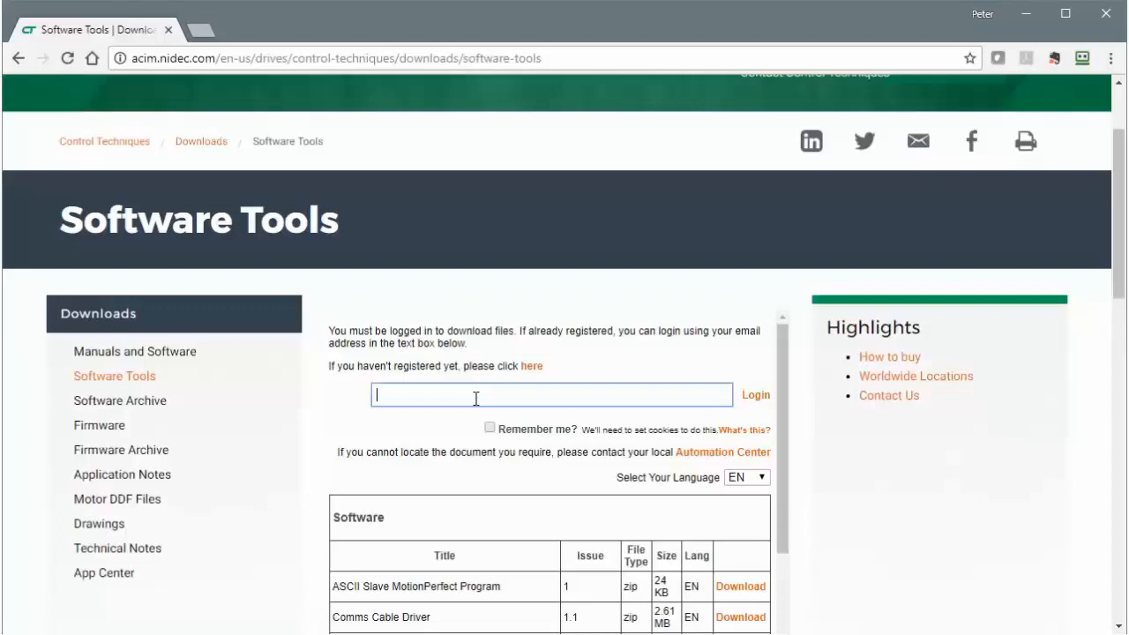
Log in with the saved 'peter' email address to unlock the software download links
{"action": "type", "text": "peter"}
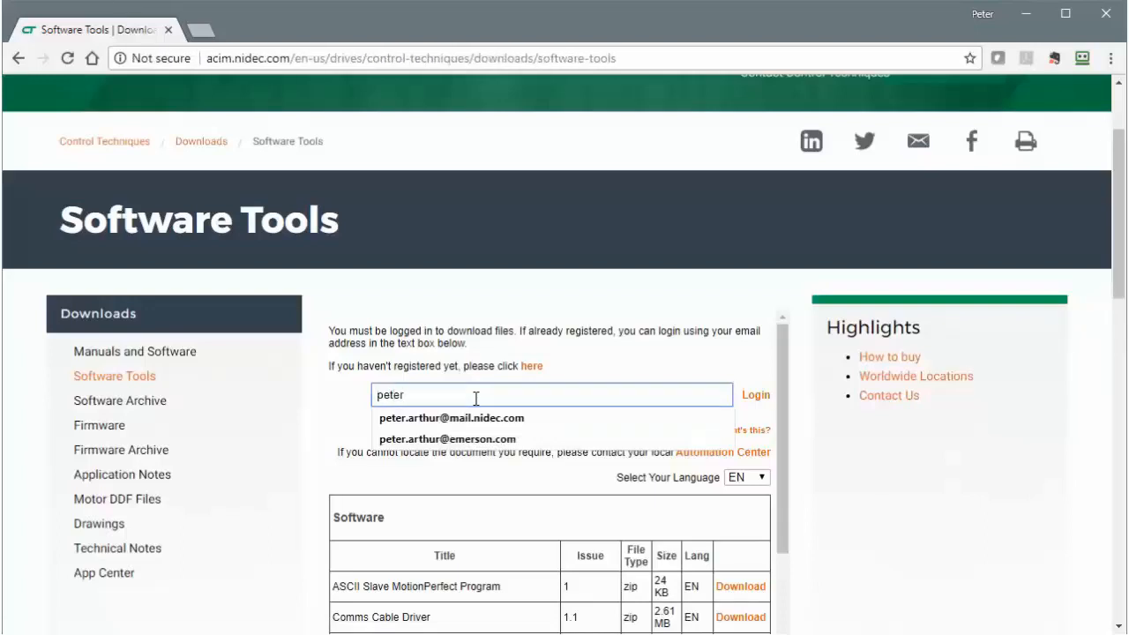
{"action": "left_click", "coordinate": [452, 416]}
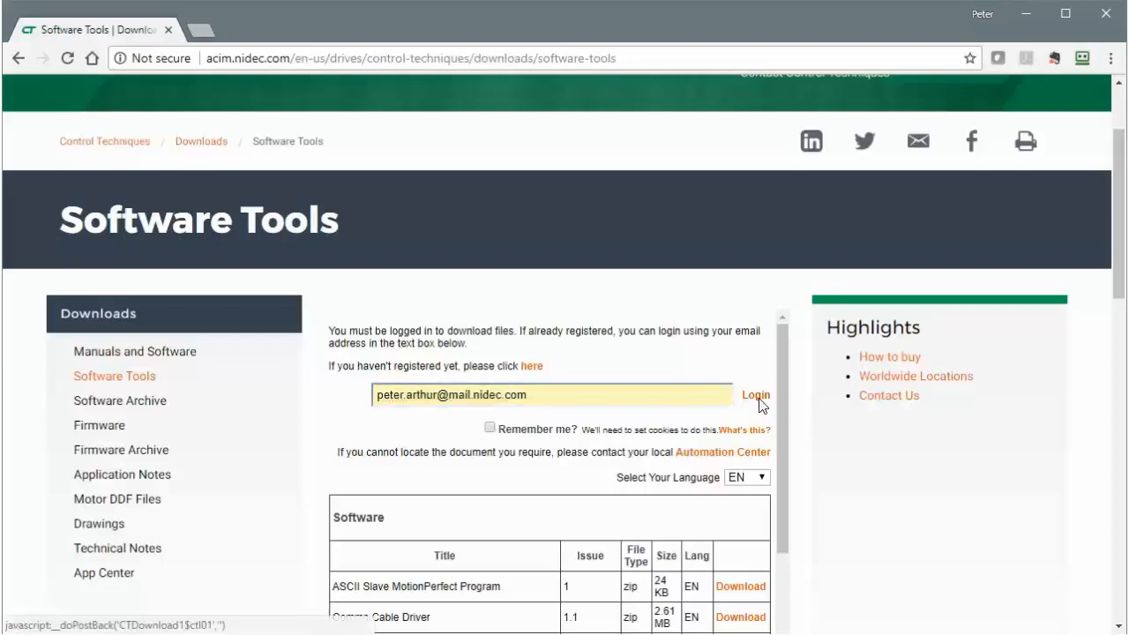
{"action": "left_click", "coordinate": [755, 396]}
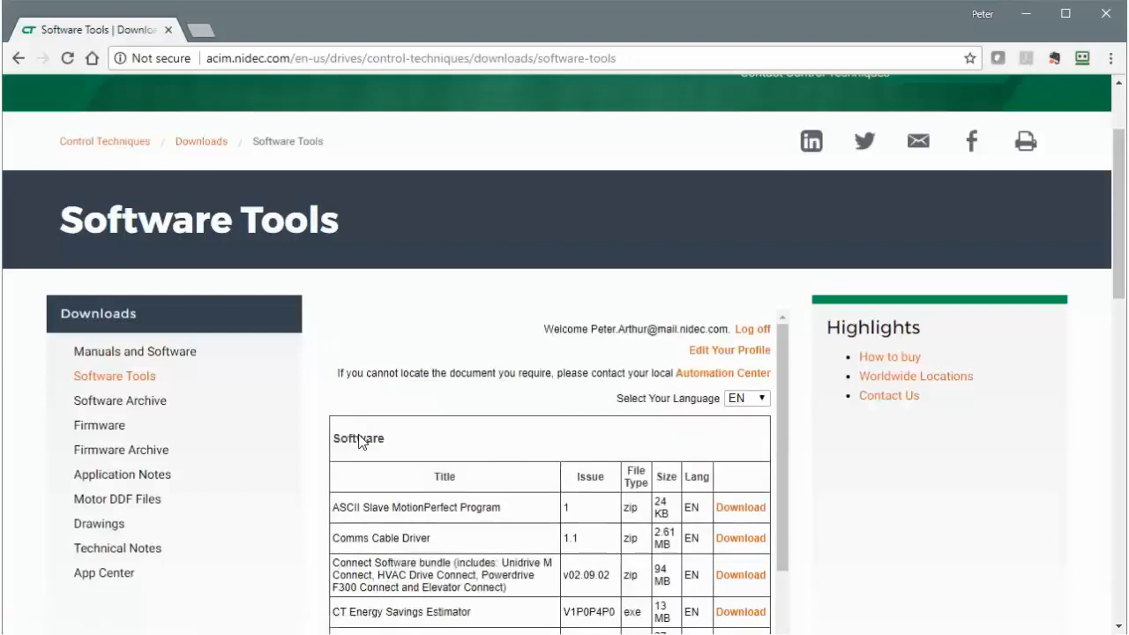
{"action": "scroll", "scroll_direction": "down", "scroll_amount": 3}
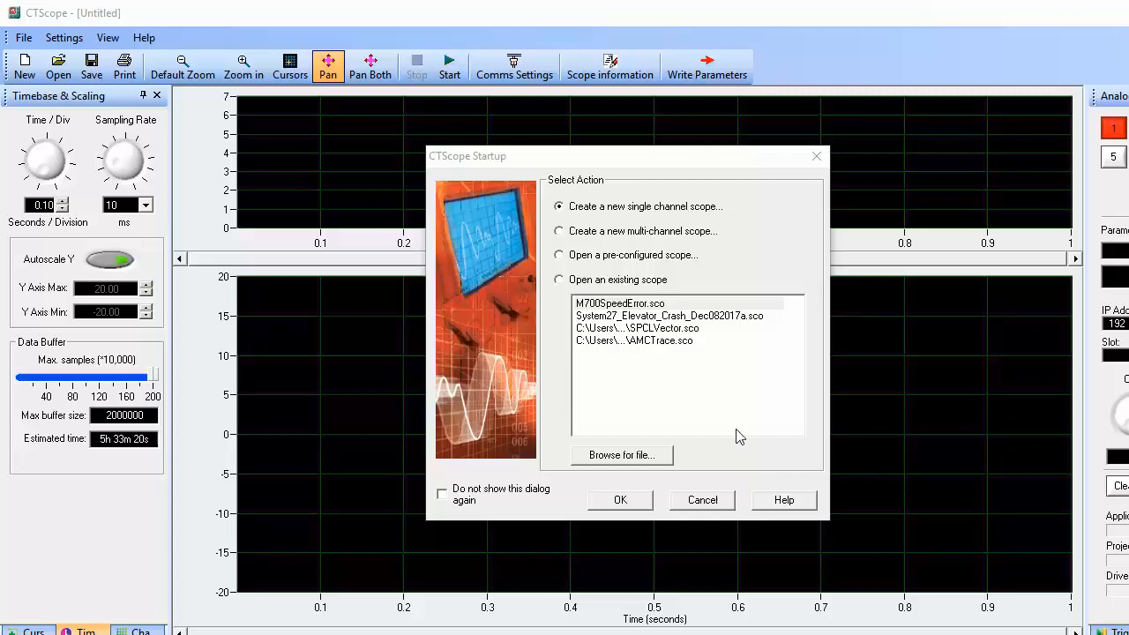
{"action": "mouse_move", "coordinate": [684, 441]}
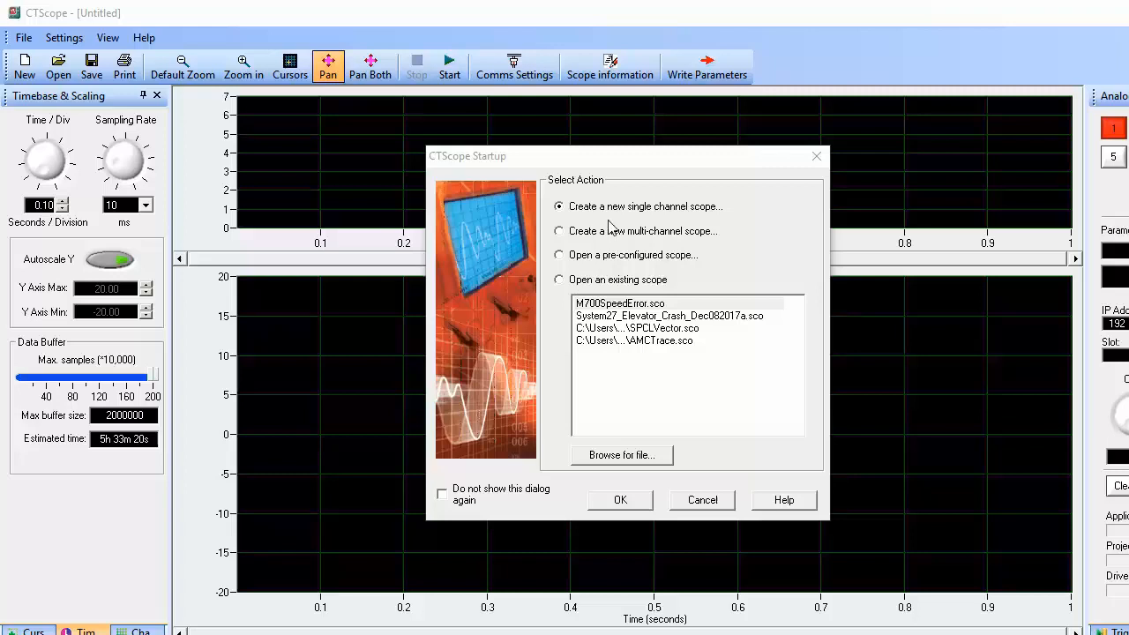
{"action": "mouse_move", "coordinate": [614, 254]}
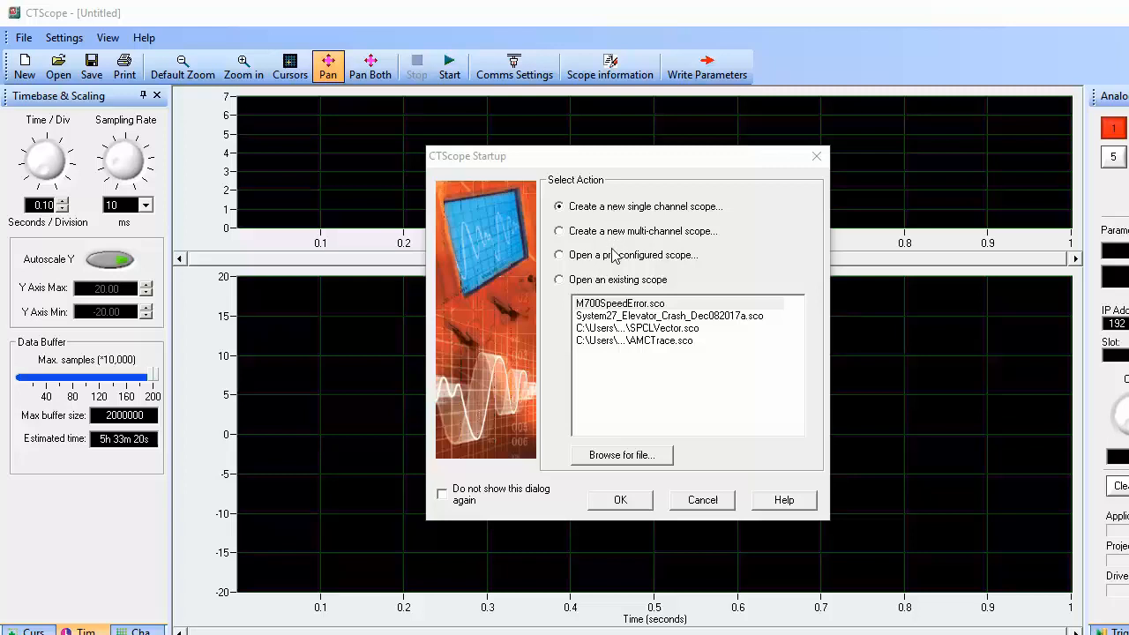
{"action": "mouse_move", "coordinate": [549, 244]}
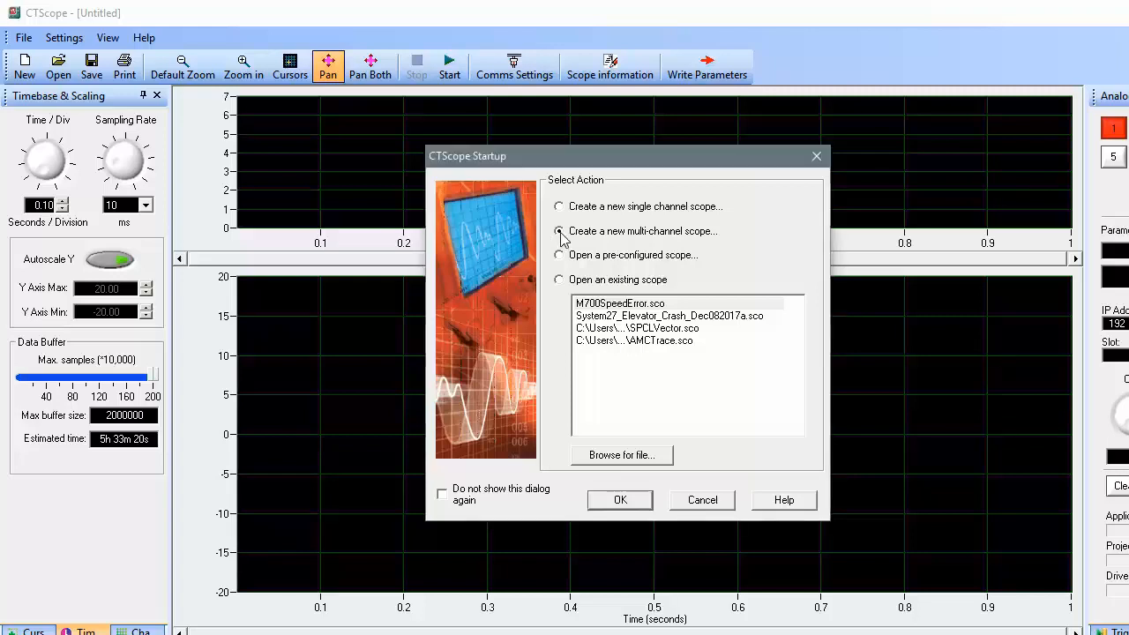
Choose 'Create a new multi-channel scope' in the CTScope Startup dialog
{"action": "left_click", "coordinate": [619, 500]}
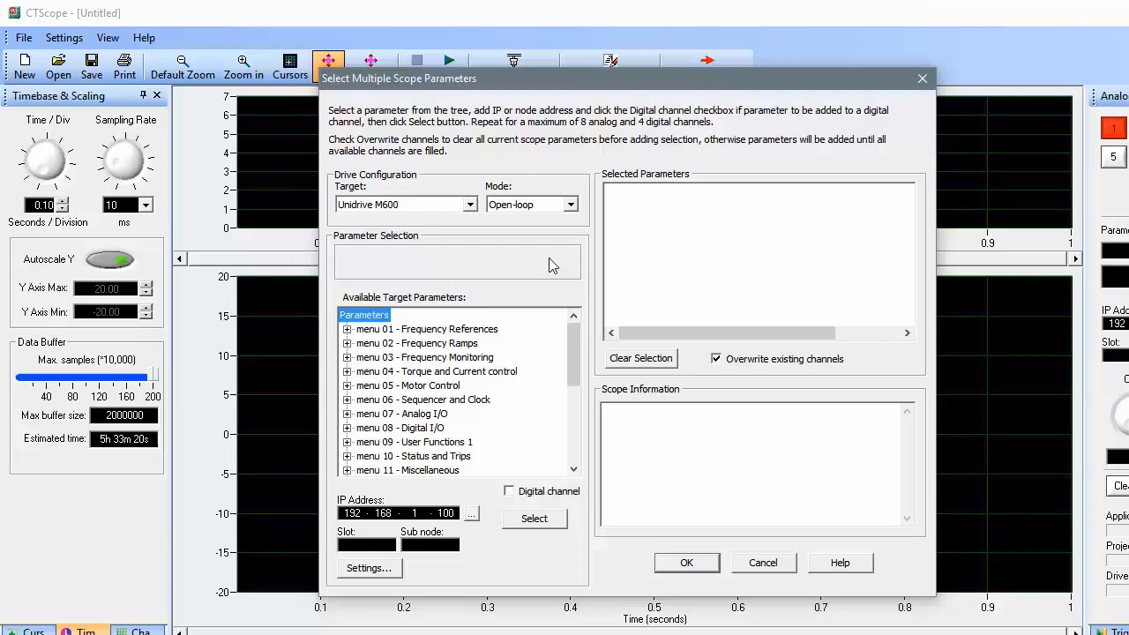
{"action": "mouse_move", "coordinate": [491, 229]}
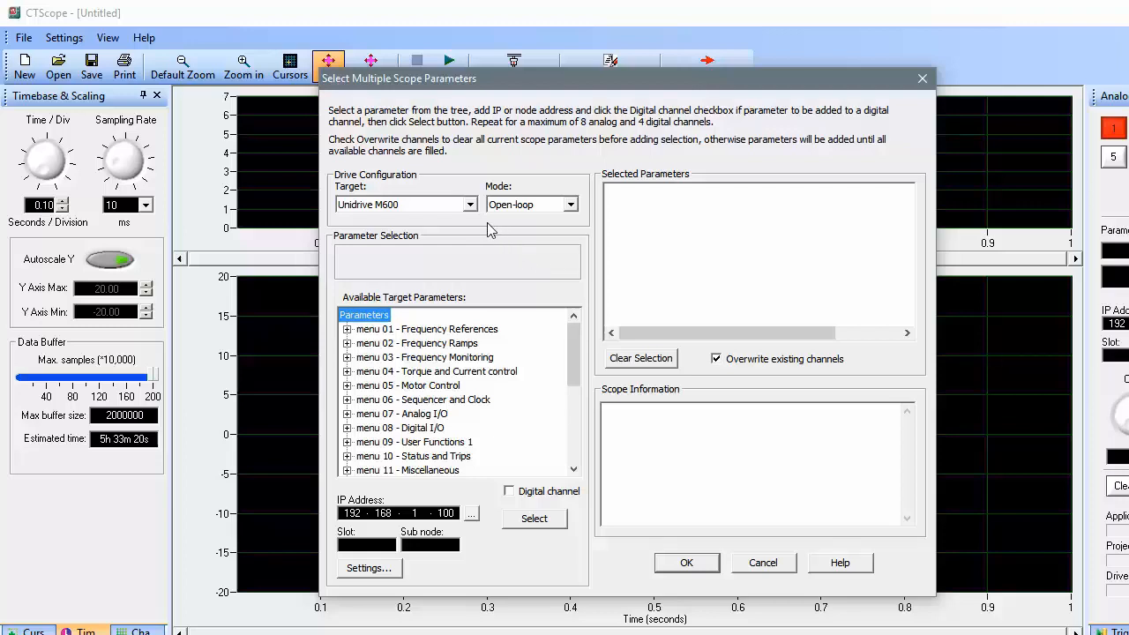
{"action": "mouse_move", "coordinate": [473, 215]}
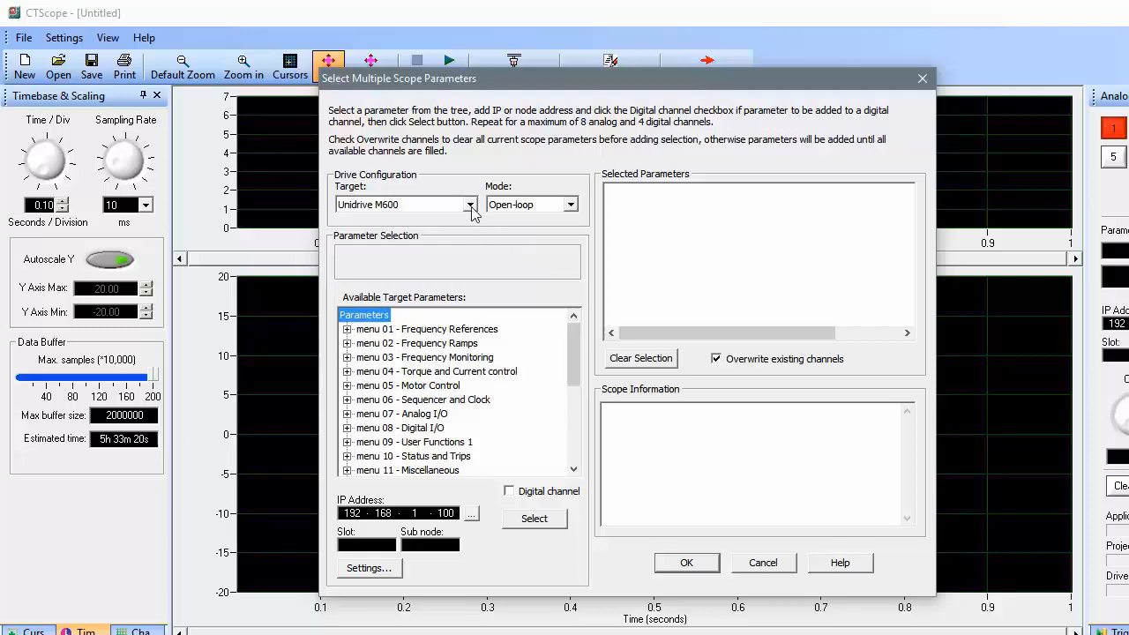
Set the scope target to Unidrive M700 and the drive mode to RFC-S
{"action": "left_click", "coordinate": [469, 205]}
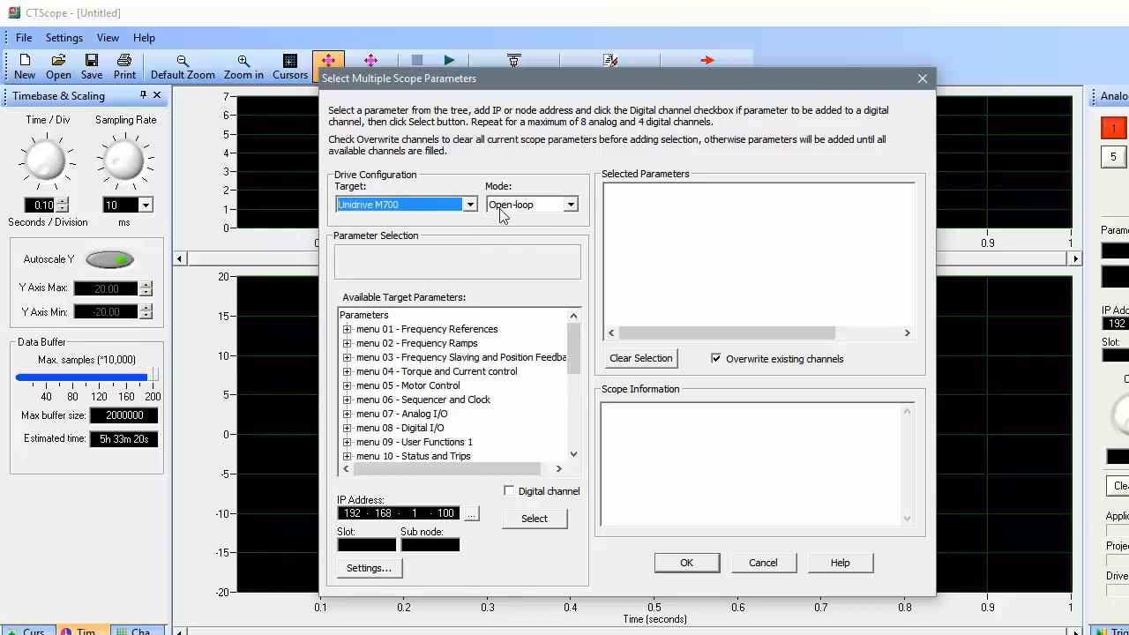
{"action": "mouse_move", "coordinate": [466, 348]}
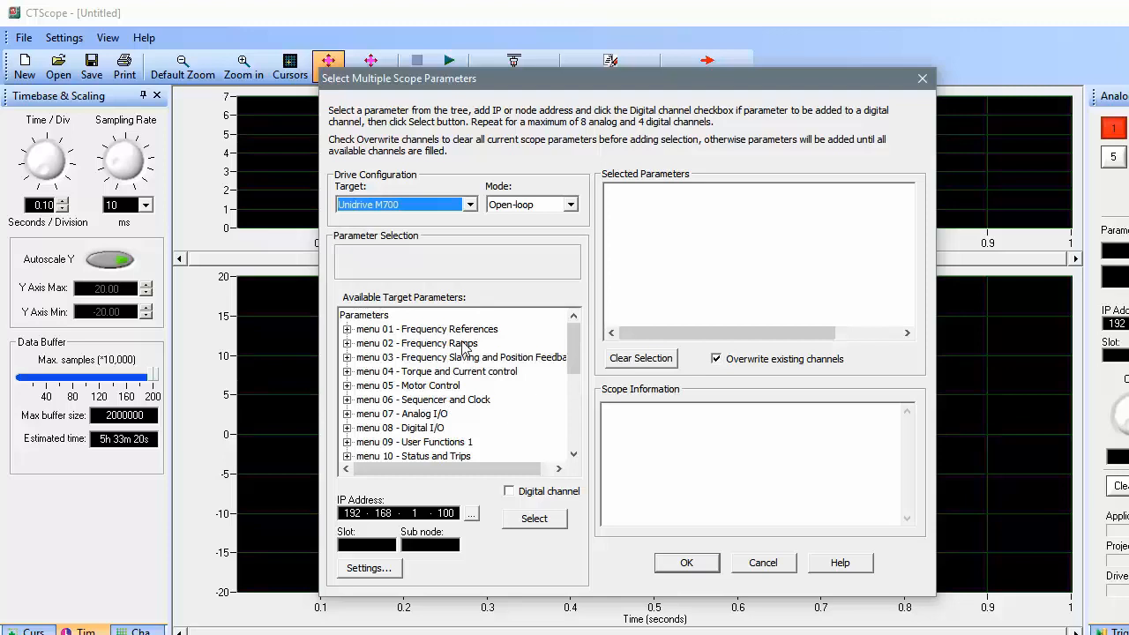
{"action": "mouse_move", "coordinate": [519, 237]}
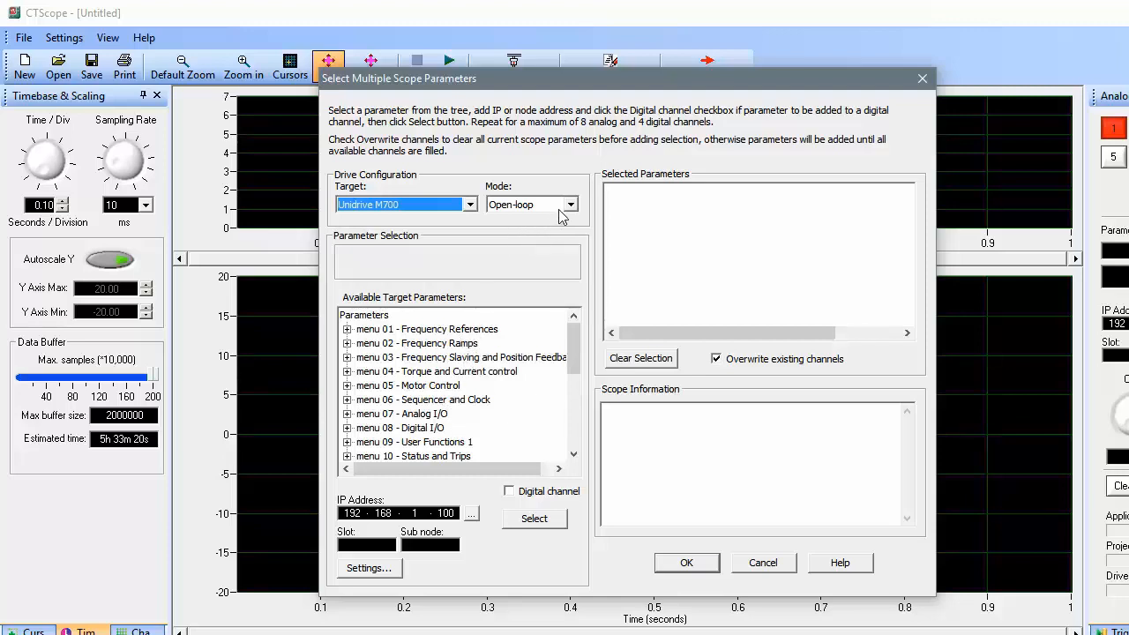
{"action": "left_click", "coordinate": [572, 204]}
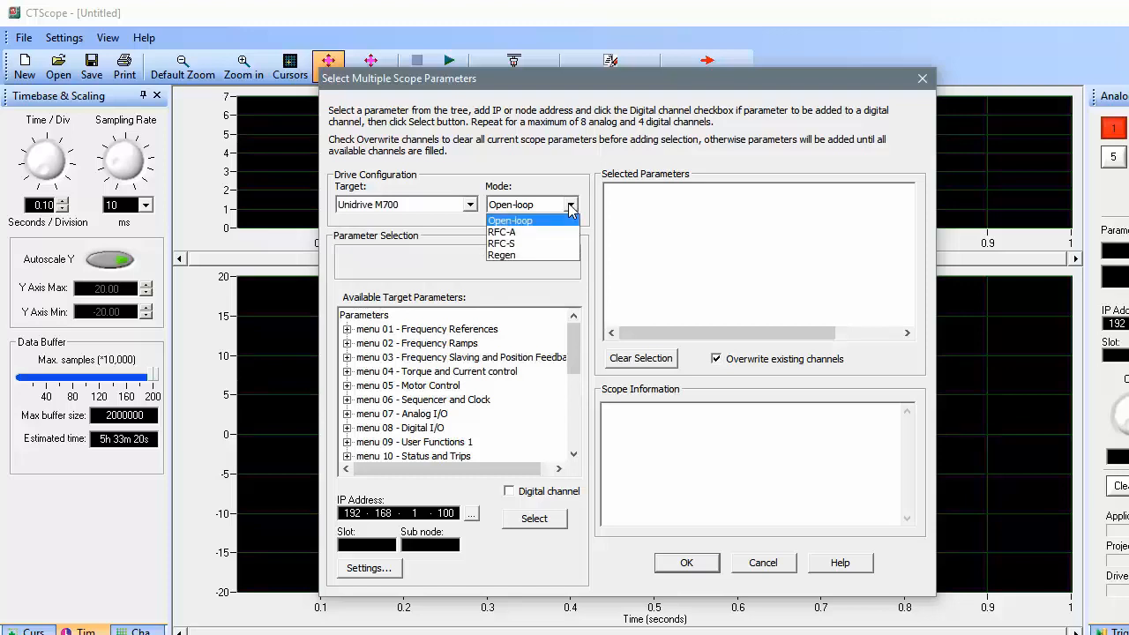
{"action": "mouse_move", "coordinate": [520, 243]}
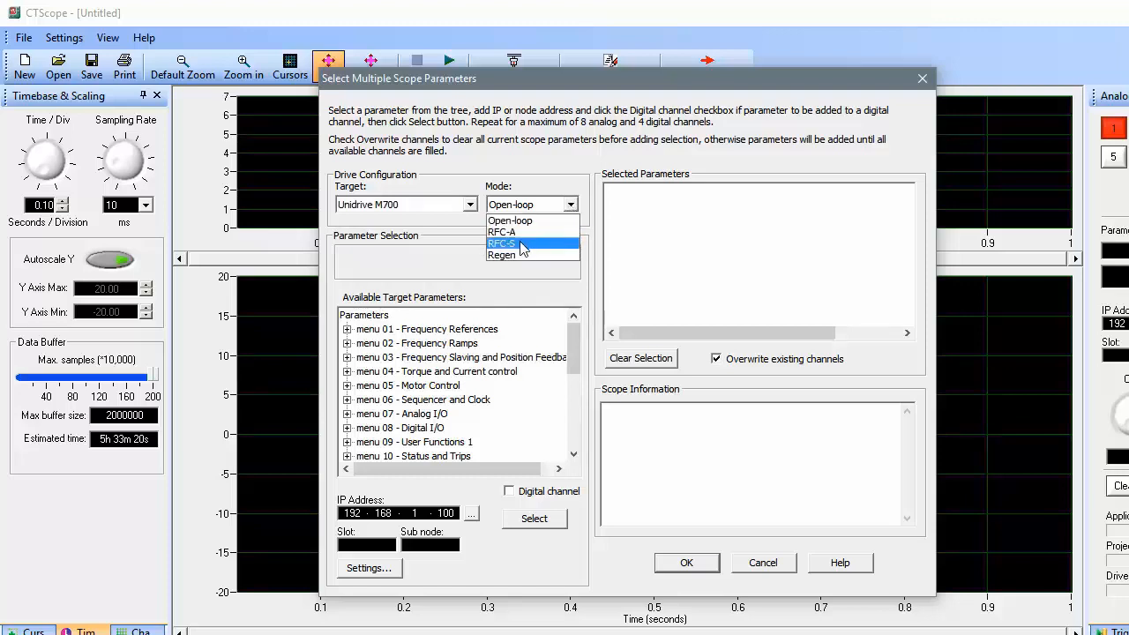
{"action": "left_click", "coordinate": [501, 243]}
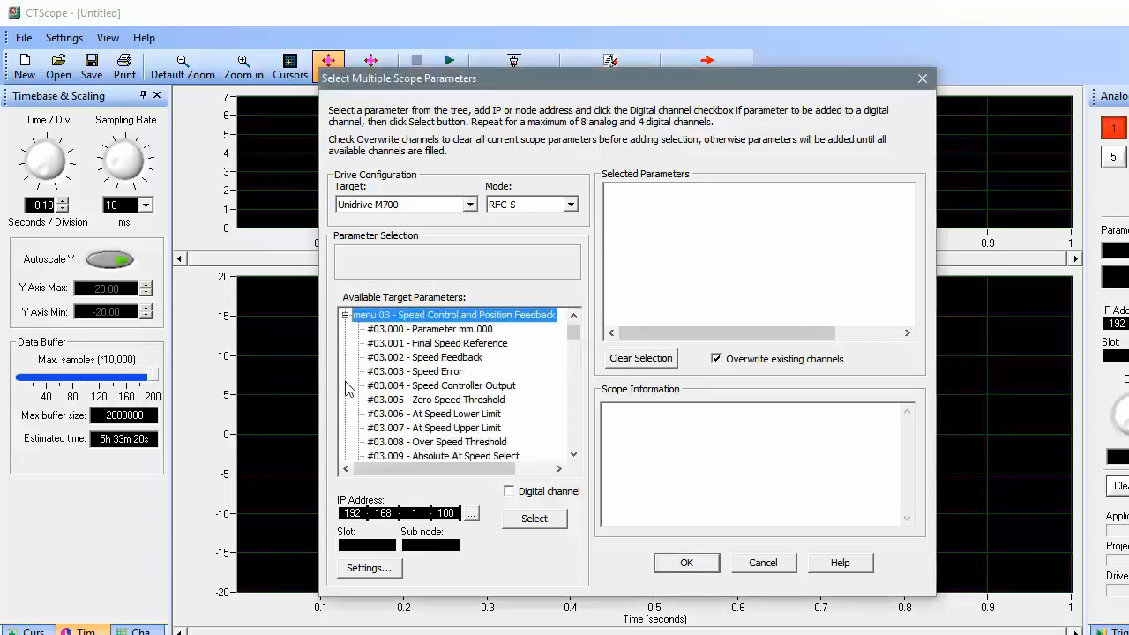
Add Speed Feedback and Analog Input 1 (#07.001) as analog channels 1 and 2
{"action": "left_click", "coordinate": [423, 356]}
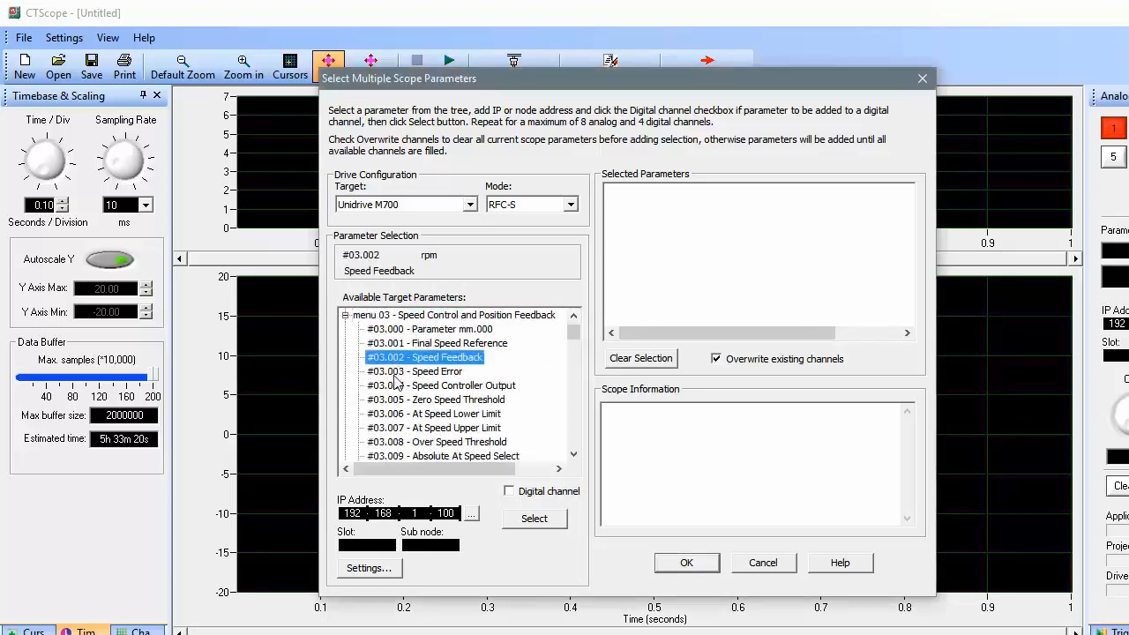
{"action": "left_click", "coordinate": [533, 519]}
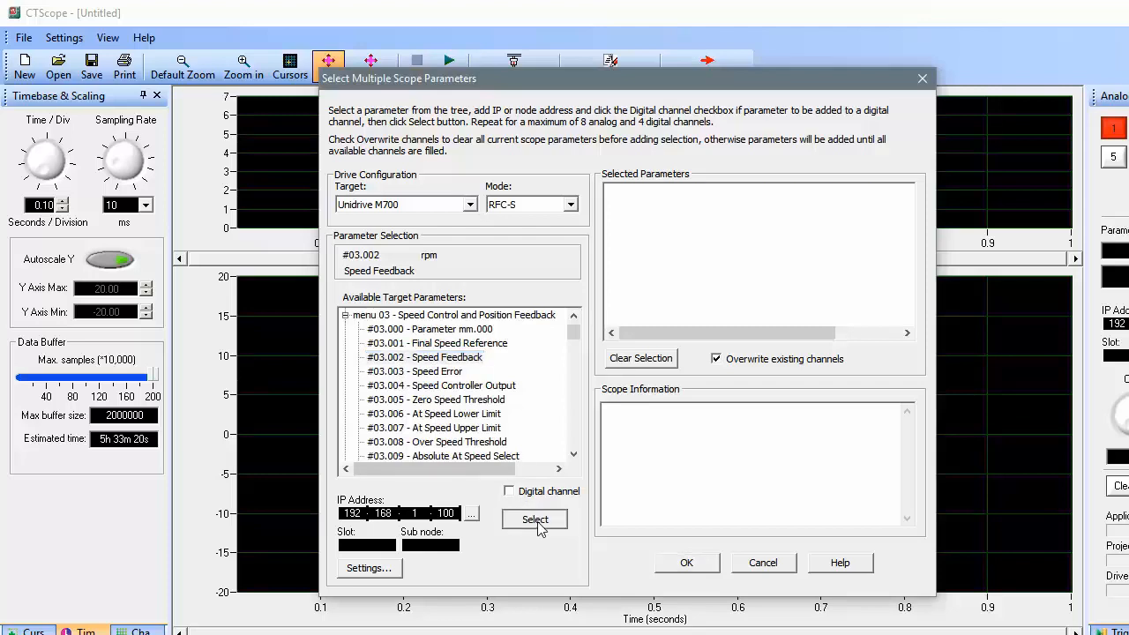
{"action": "left_click", "coordinate": [535, 518]}
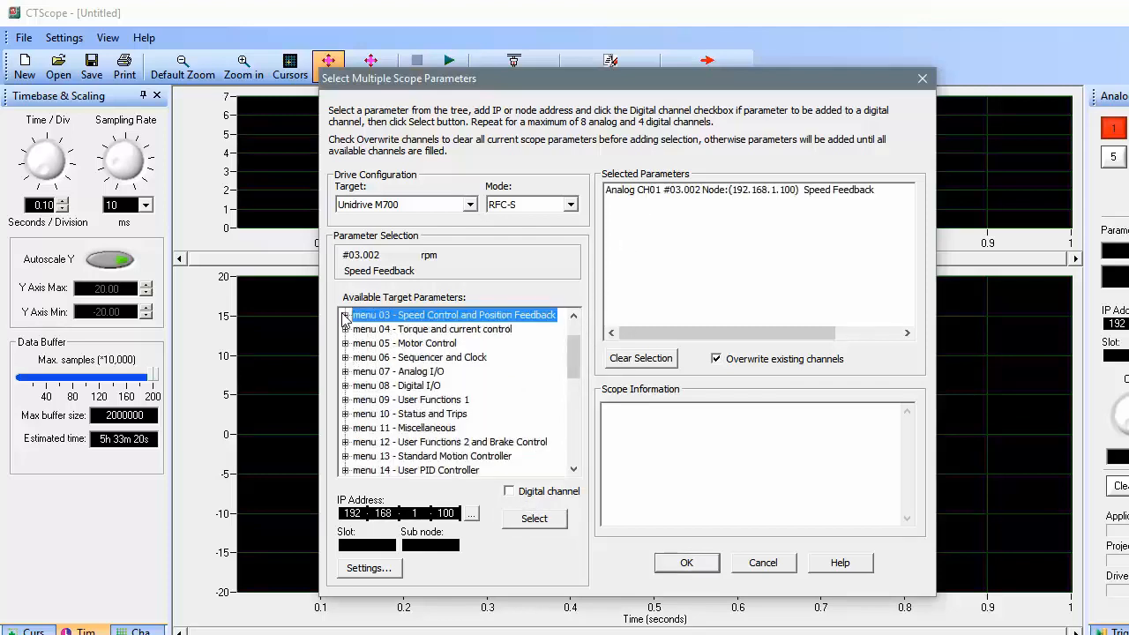
{"action": "mouse_move", "coordinate": [381, 381]}
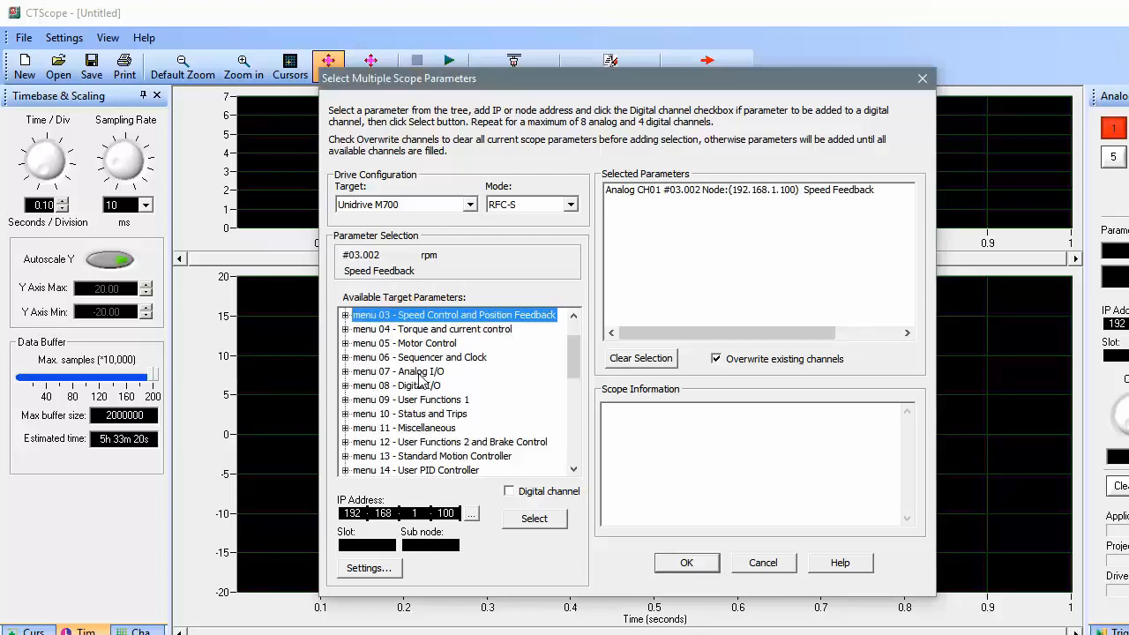
{"action": "mouse_move", "coordinate": [419, 381]}
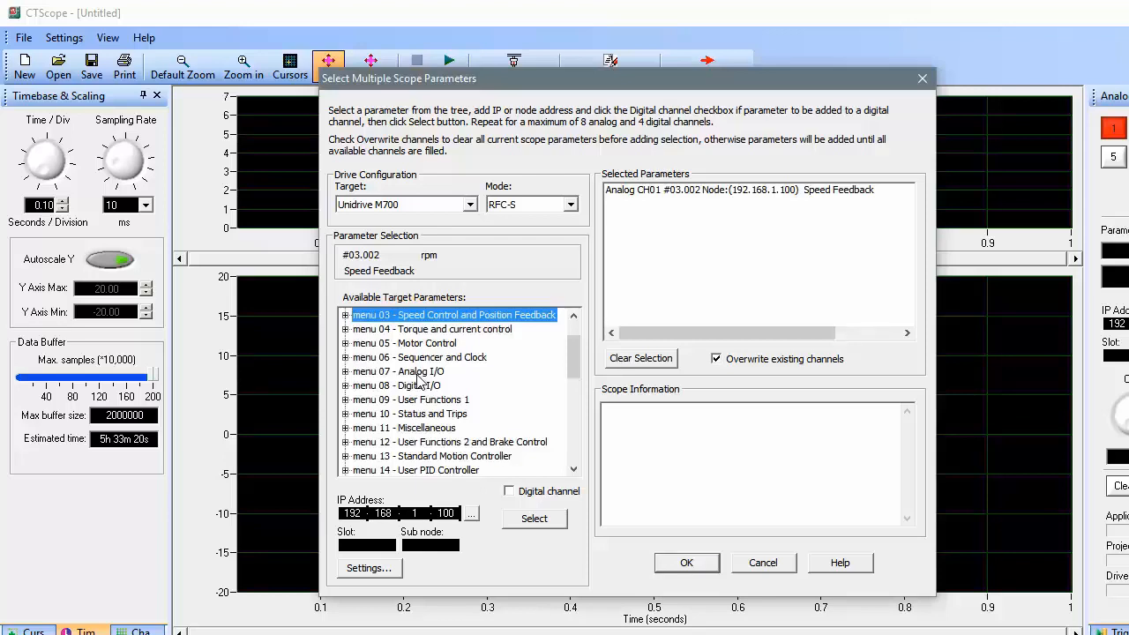
{"action": "mouse_move", "coordinate": [344, 379]}
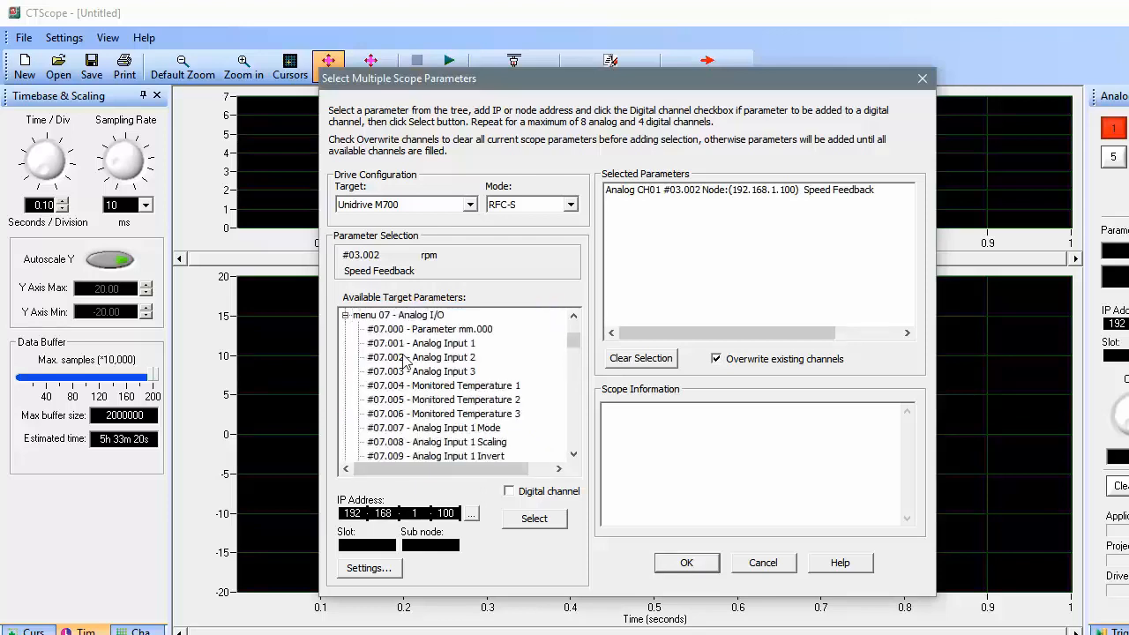
{"action": "left_click", "coordinate": [419, 342]}
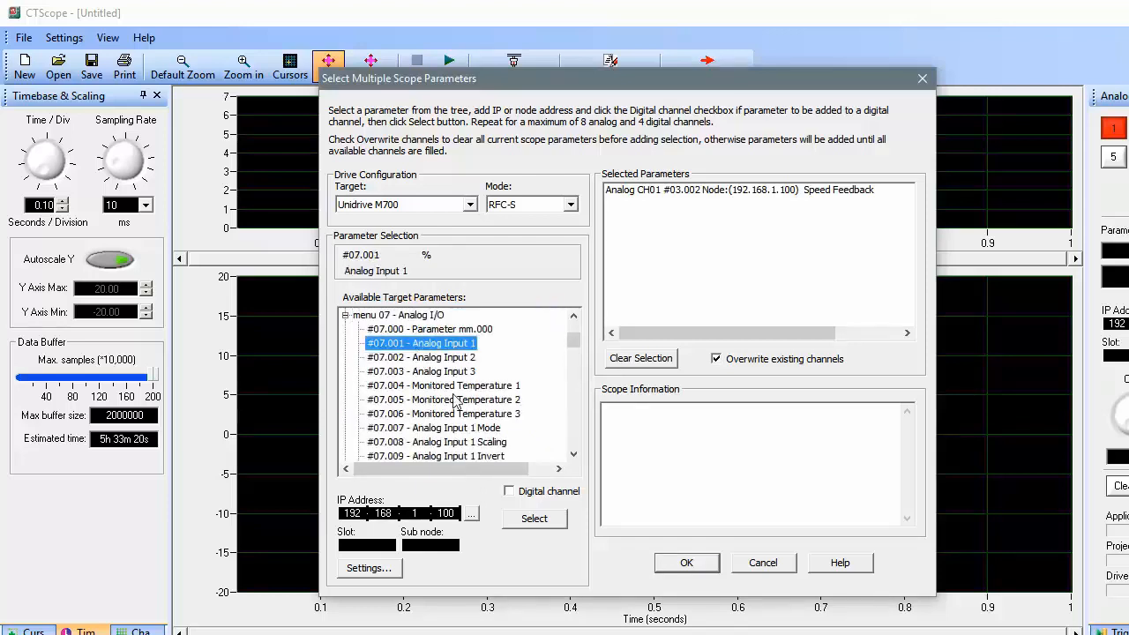
{"action": "left_click", "coordinate": [532, 518]}
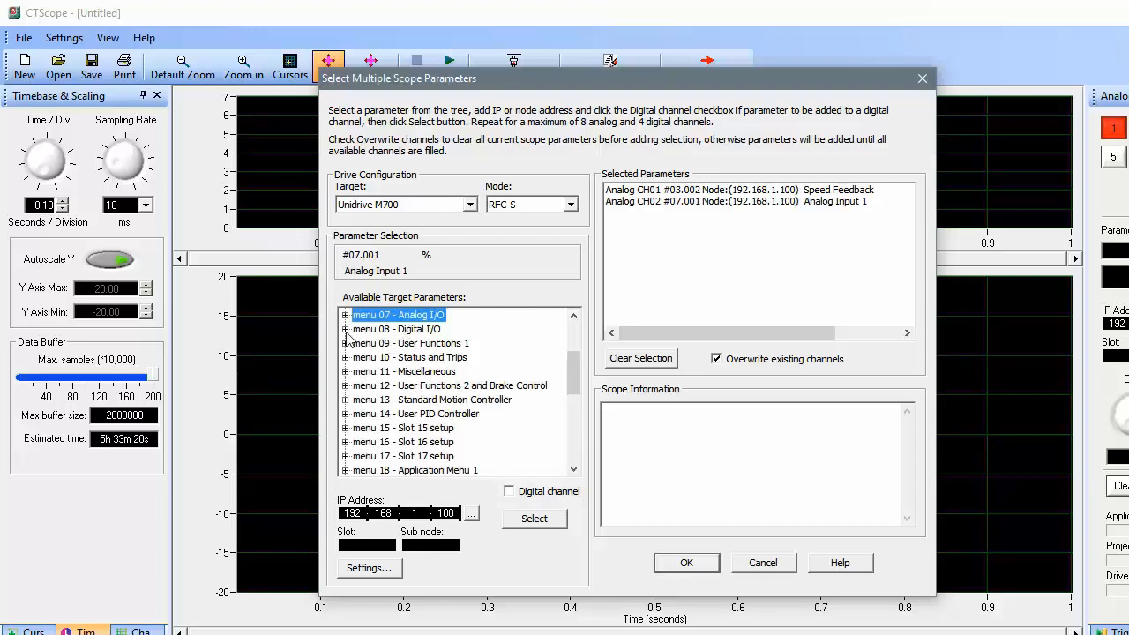
Add Digital I/O 03 State (#08.003) as a digital channel
{"action": "left_click", "coordinate": [346, 330]}
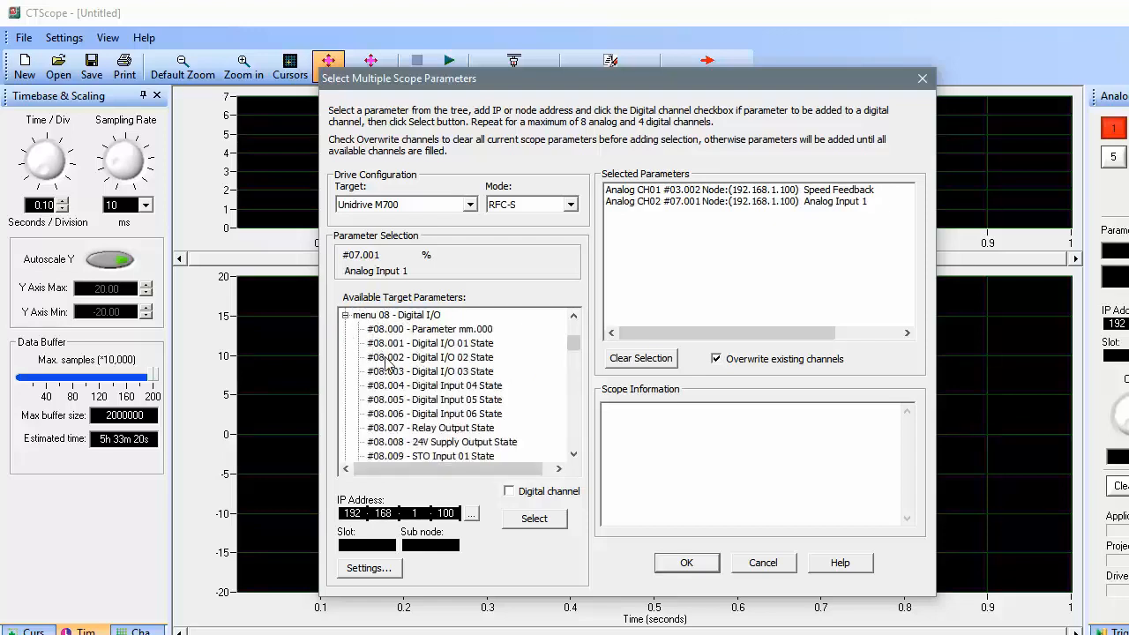
{"action": "left_click", "coordinate": [430, 371]}
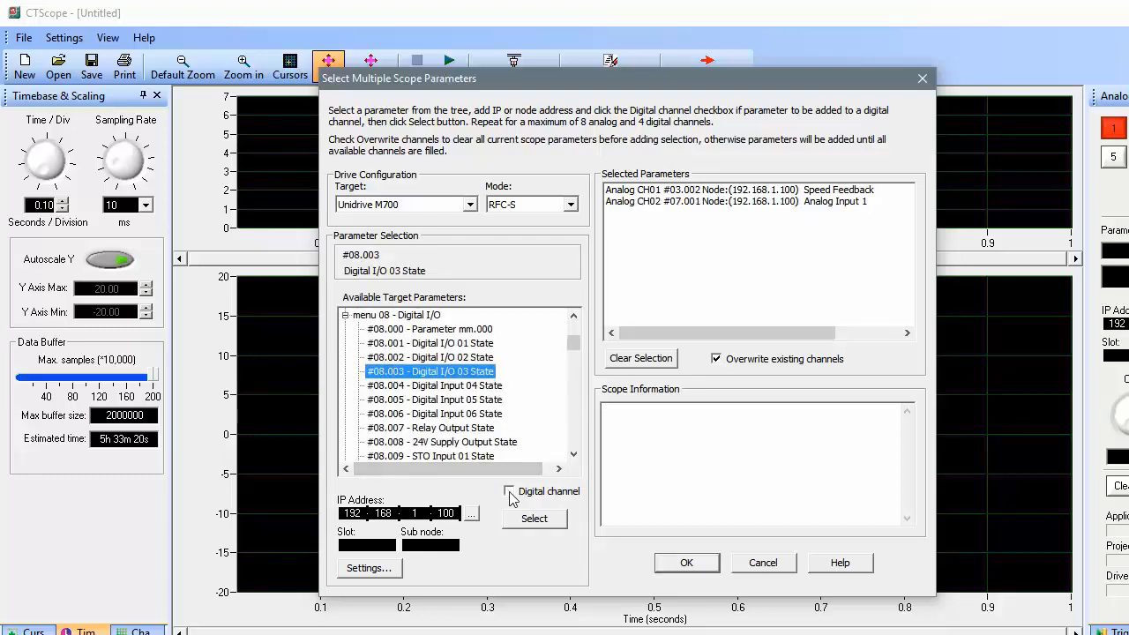
{"action": "left_click", "coordinate": [508, 491]}
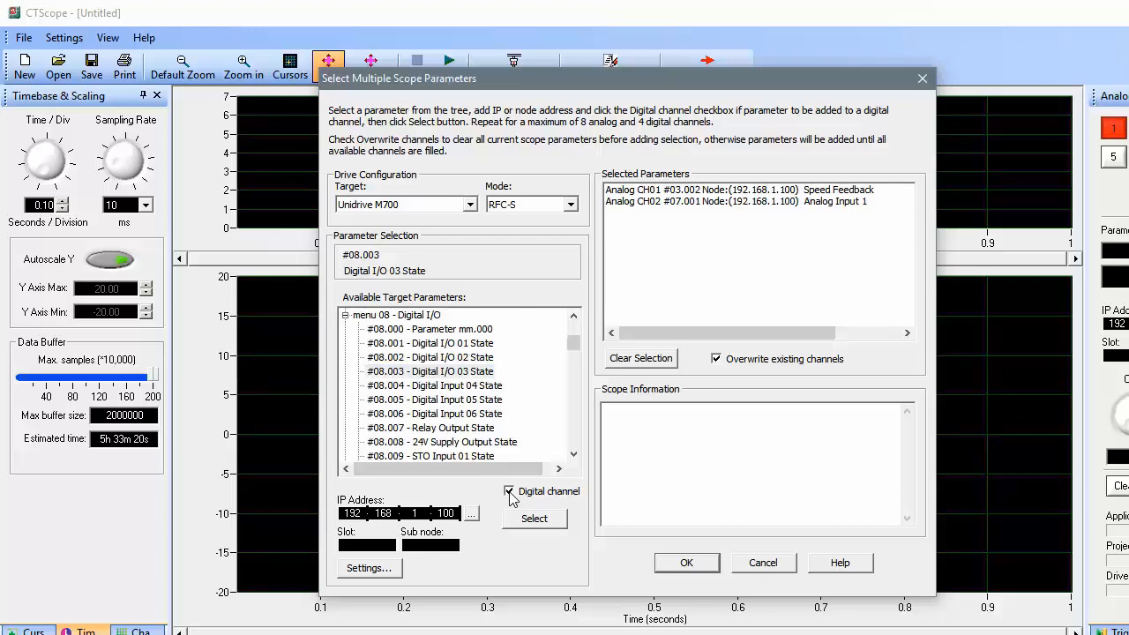
{"action": "left_click", "coordinate": [533, 519]}
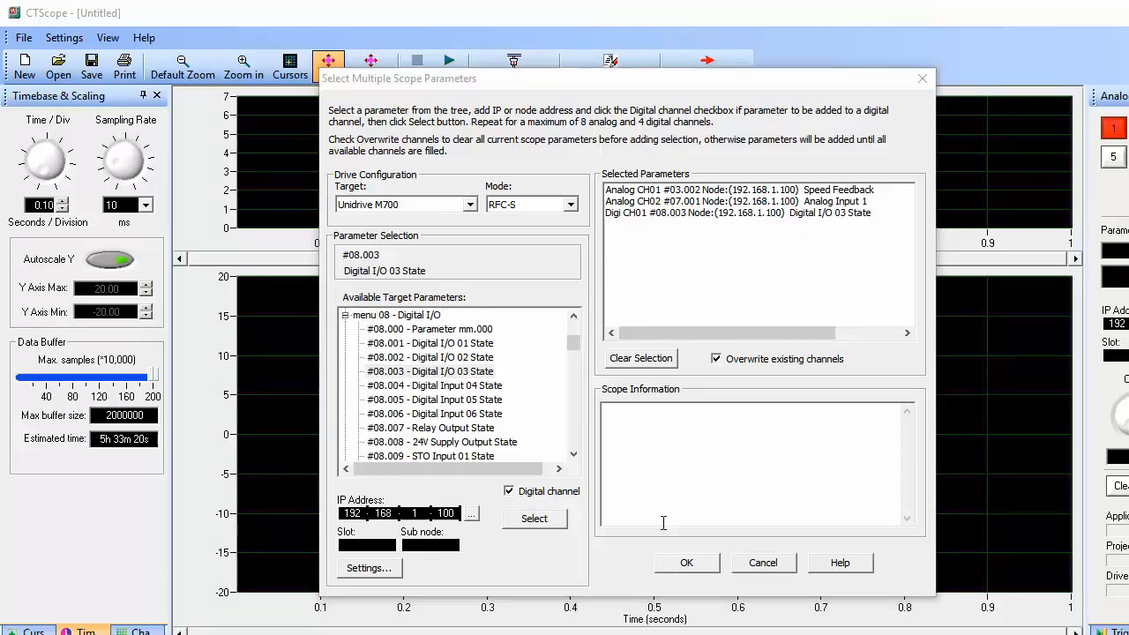
In communication settings, try CT-RTU on COM3, then keep the protocol as CT-TCP/IP
{"action": "left_click", "coordinate": [368, 568]}
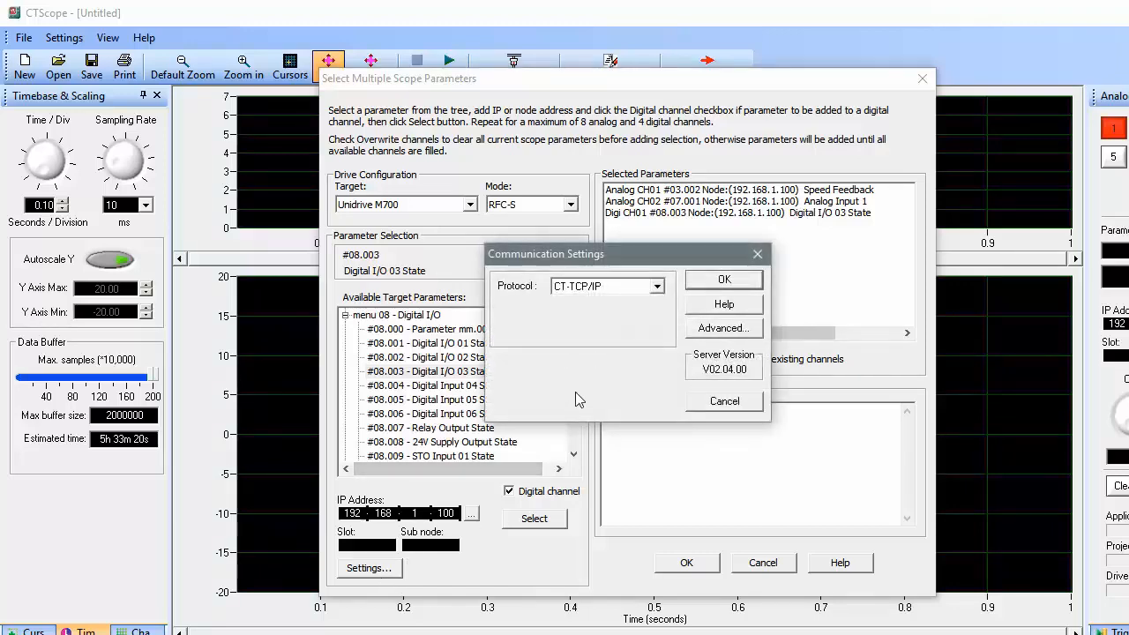
{"action": "mouse_move", "coordinate": [533, 308]}
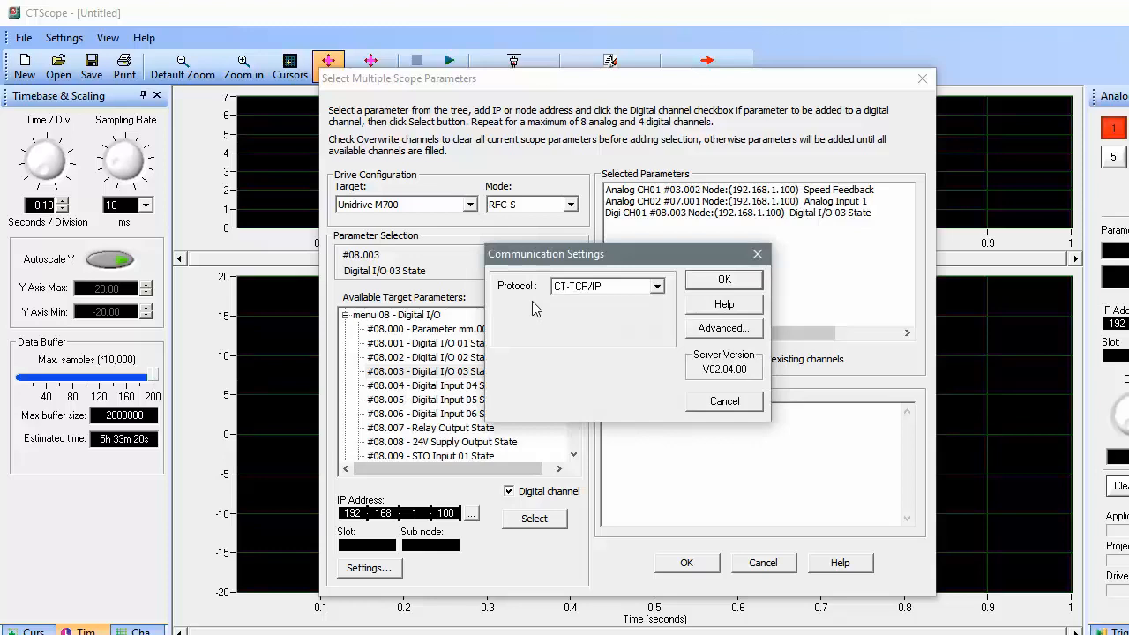
{"action": "mouse_move", "coordinate": [645, 311]}
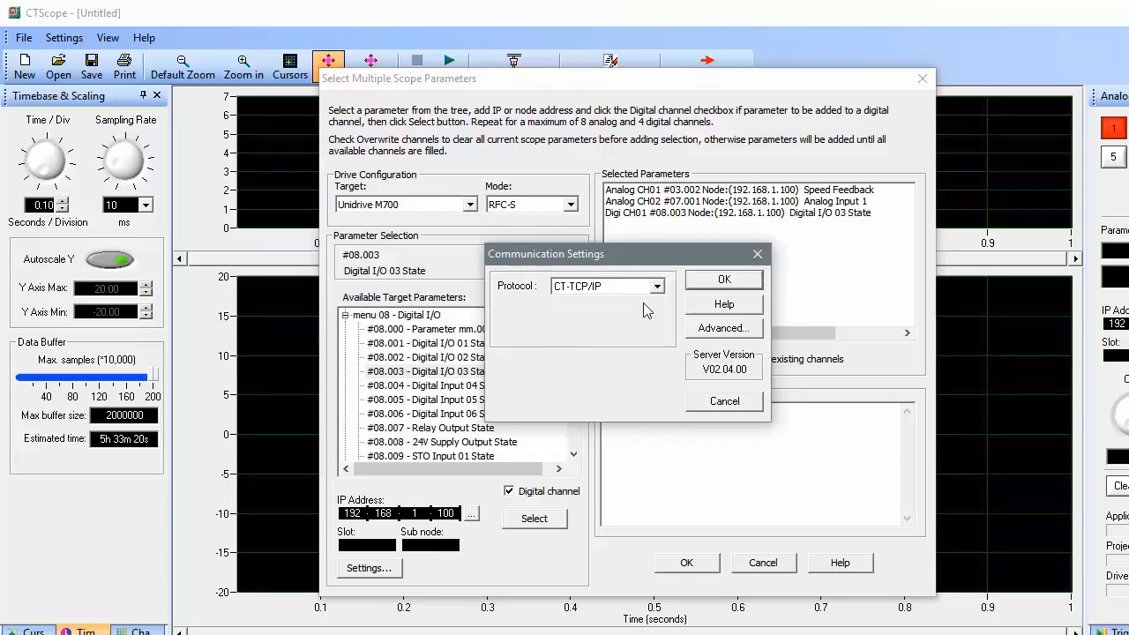
{"action": "left_click", "coordinate": [656, 285]}
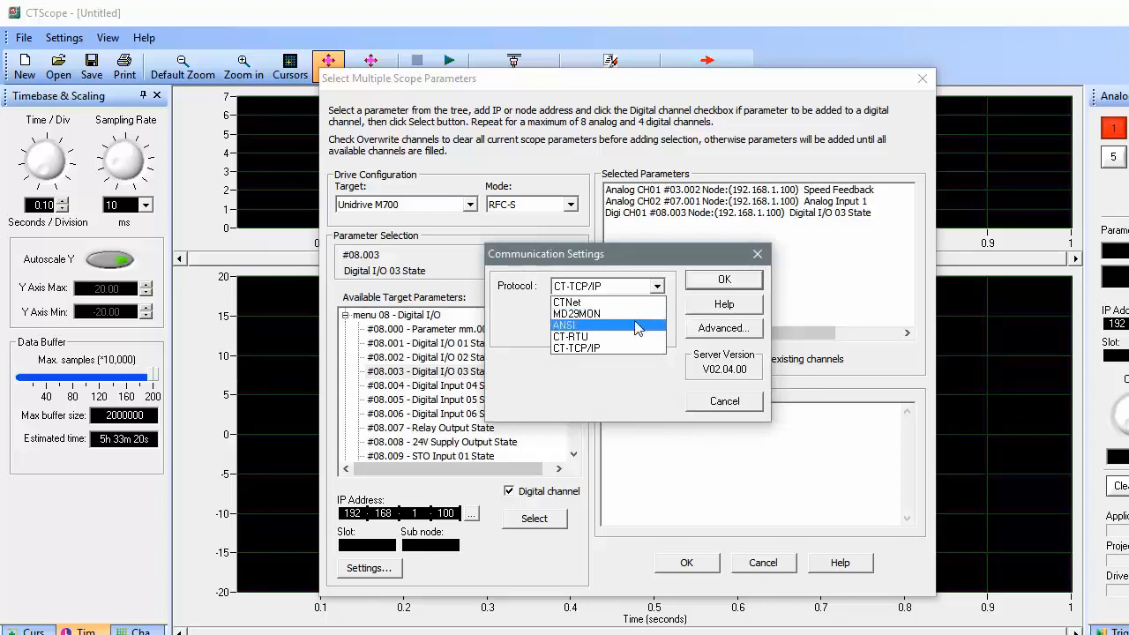
{"action": "mouse_move", "coordinate": [639, 314]}
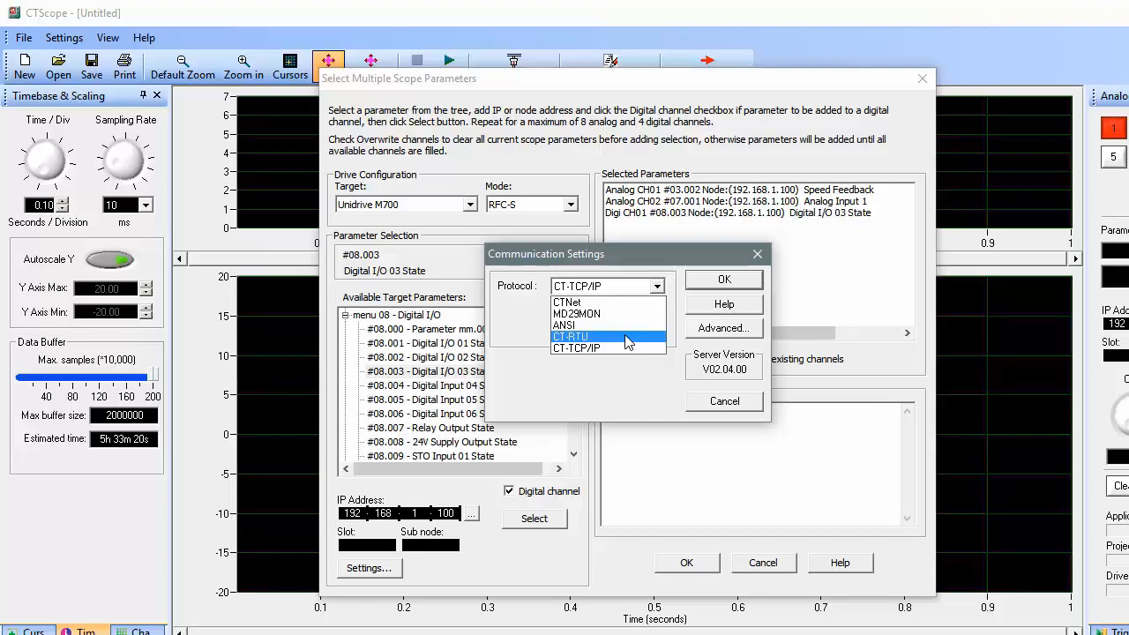
{"action": "left_click", "coordinate": [571, 337]}
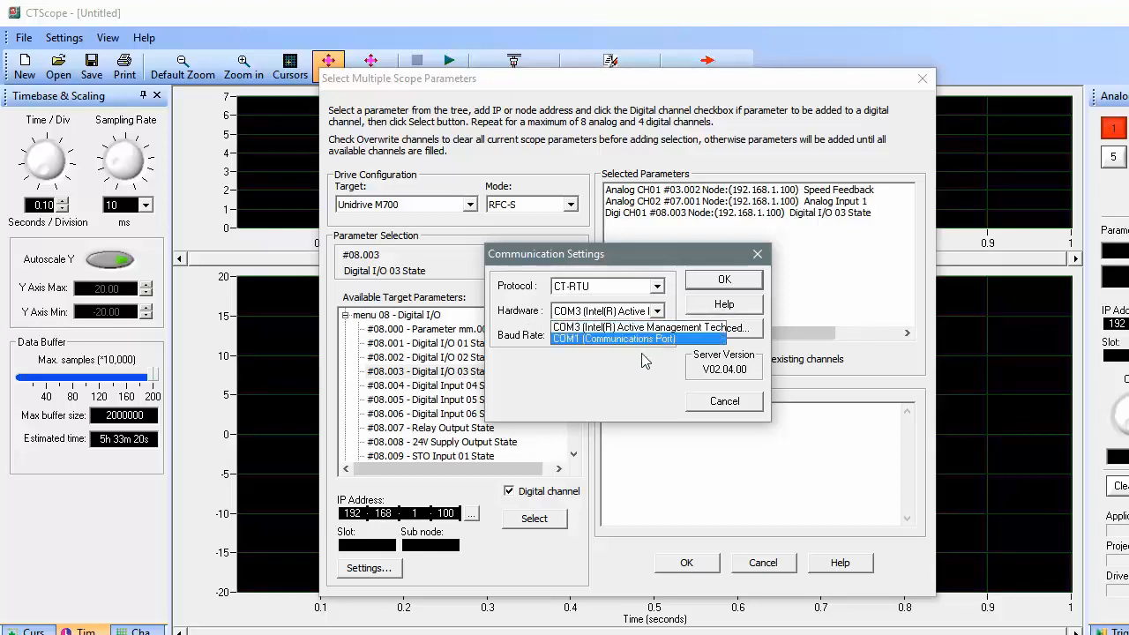
{"action": "left_click", "coordinate": [603, 310]}
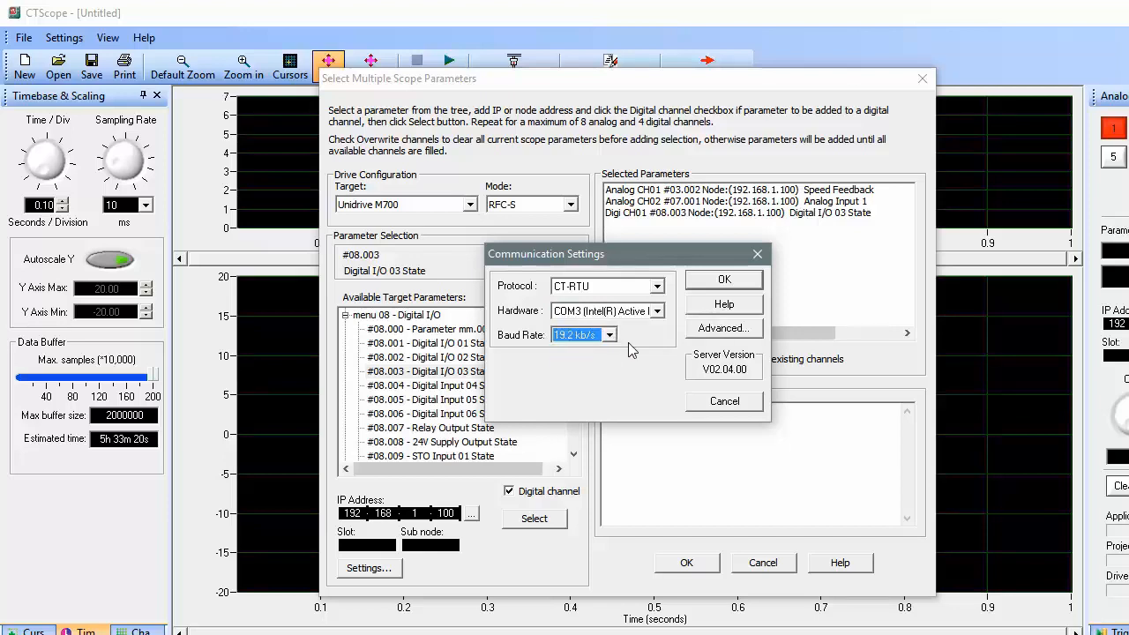
{"action": "left_click", "coordinate": [656, 285]}
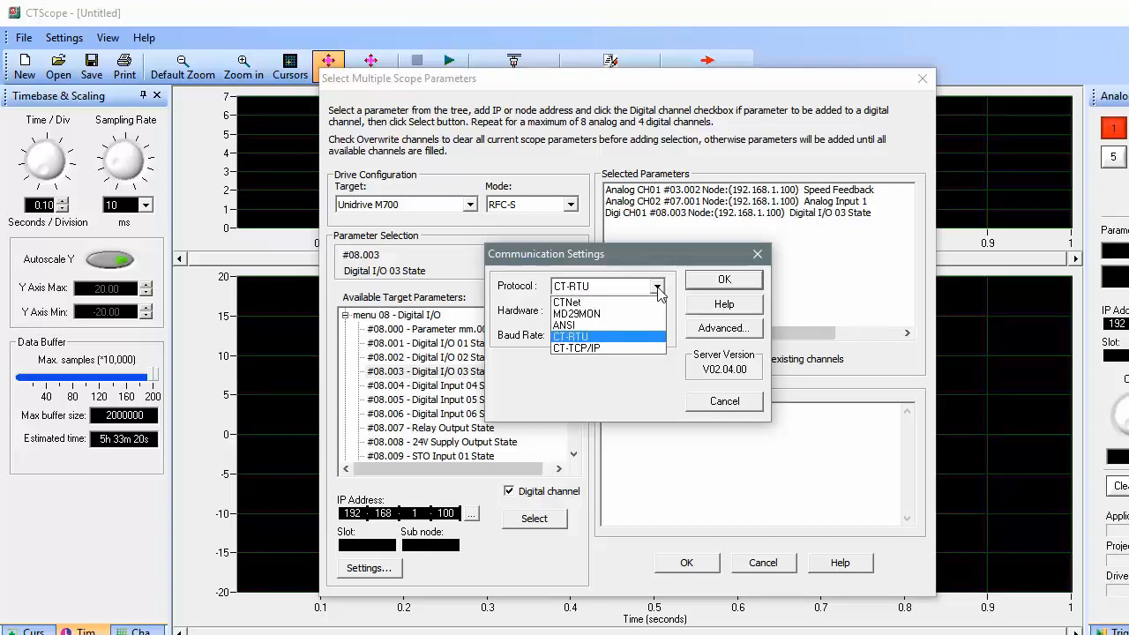
{"action": "mouse_move", "coordinate": [617, 349]}
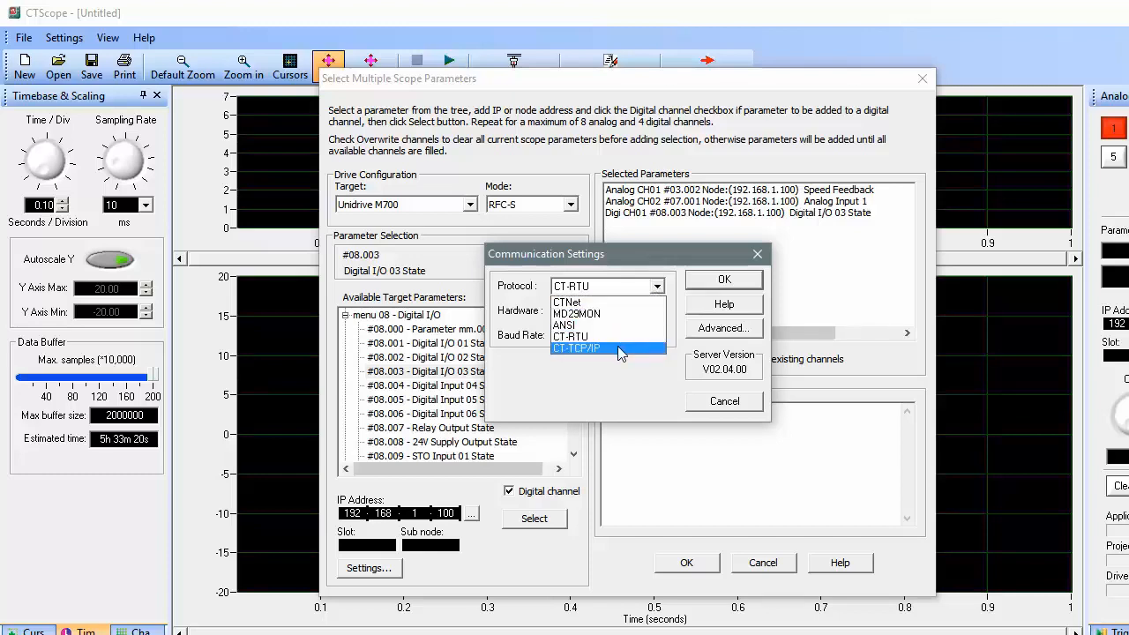
{"action": "left_click", "coordinate": [575, 349]}
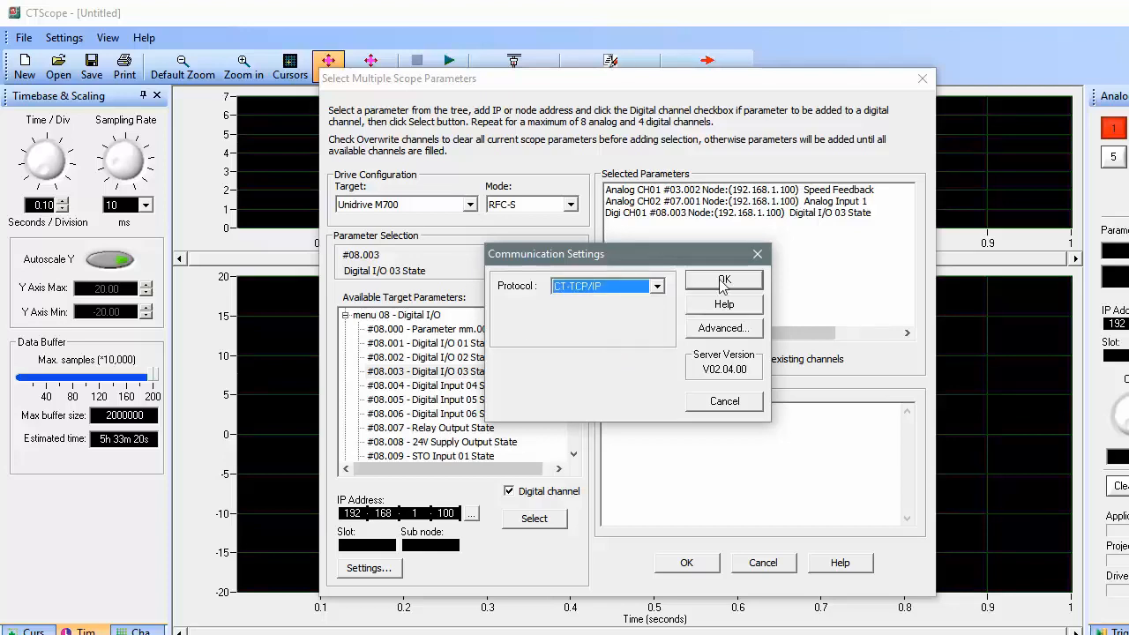
{"action": "left_click", "coordinate": [723, 278]}
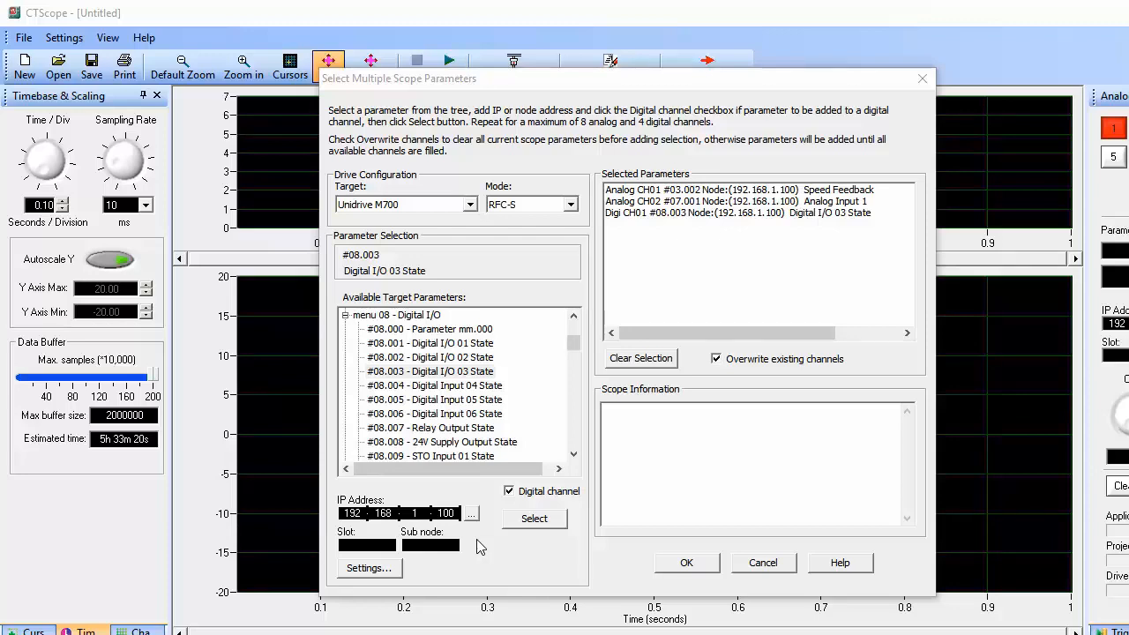
Review the advanced TCP port settings and leave them unchanged
{"action": "left_click", "coordinate": [469, 514]}
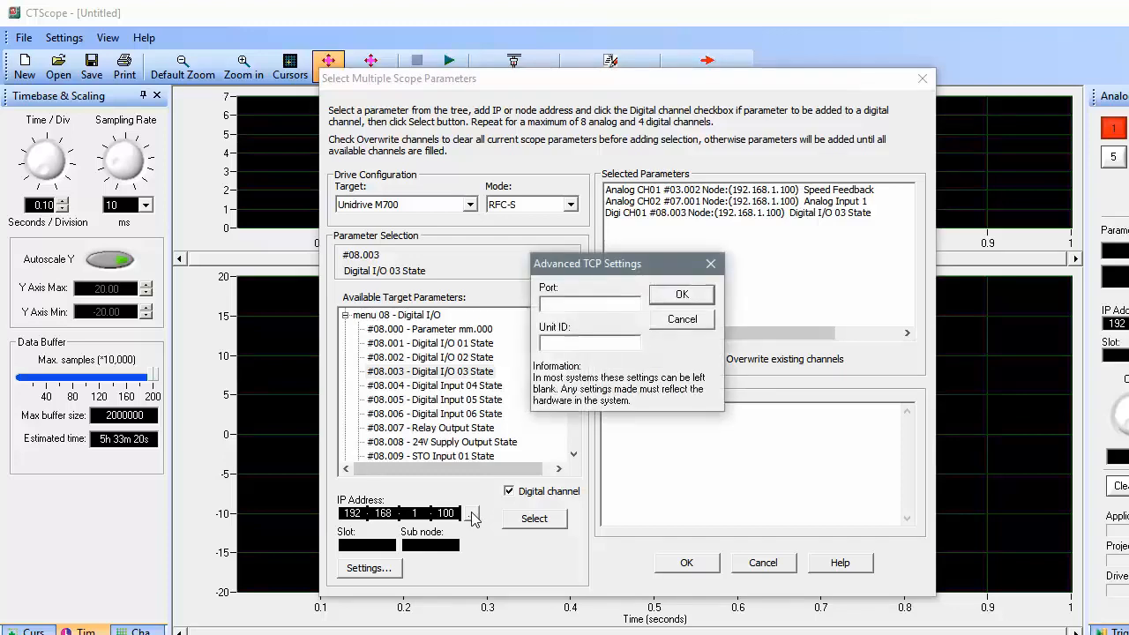
{"action": "mouse_move", "coordinate": [656, 323]}
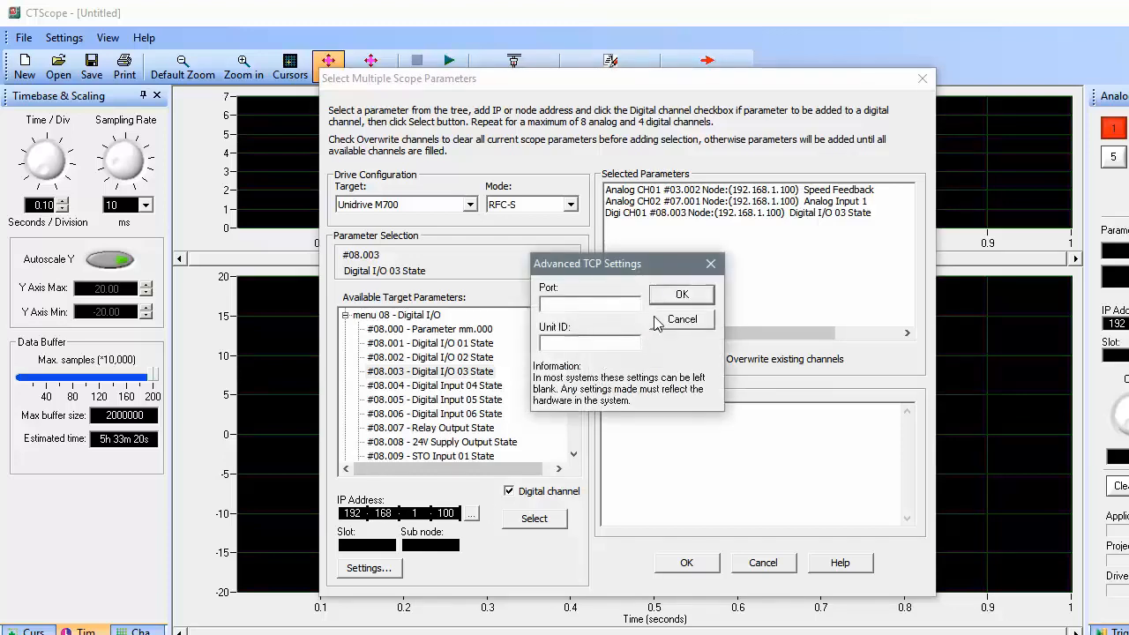
{"action": "left_click", "coordinate": [681, 319]}
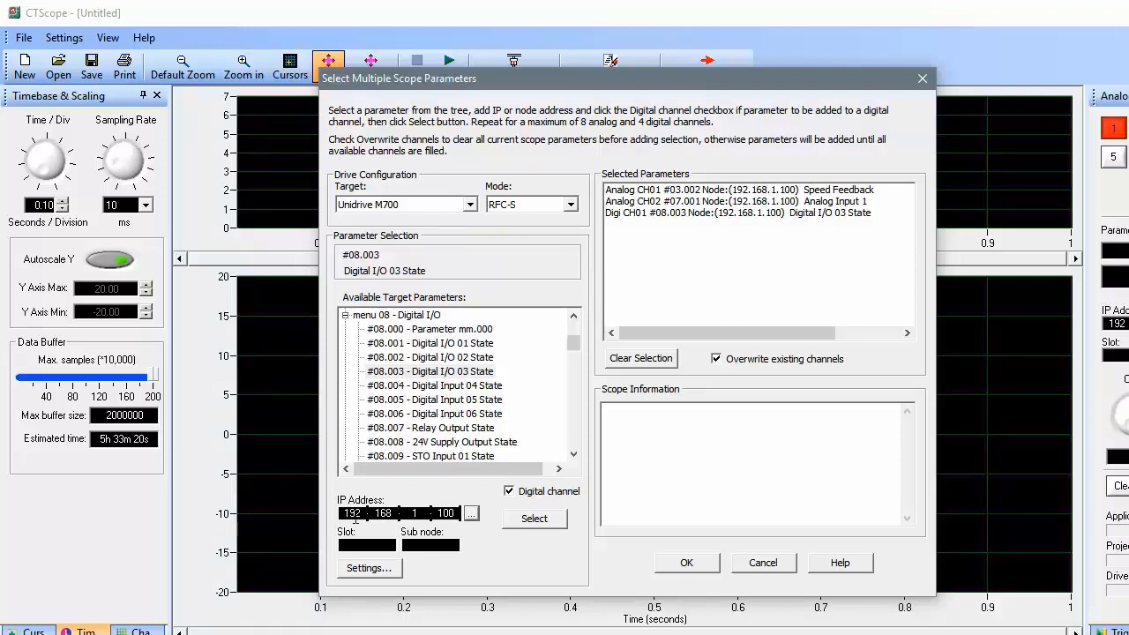
{"action": "mouse_move", "coordinate": [494, 554]}
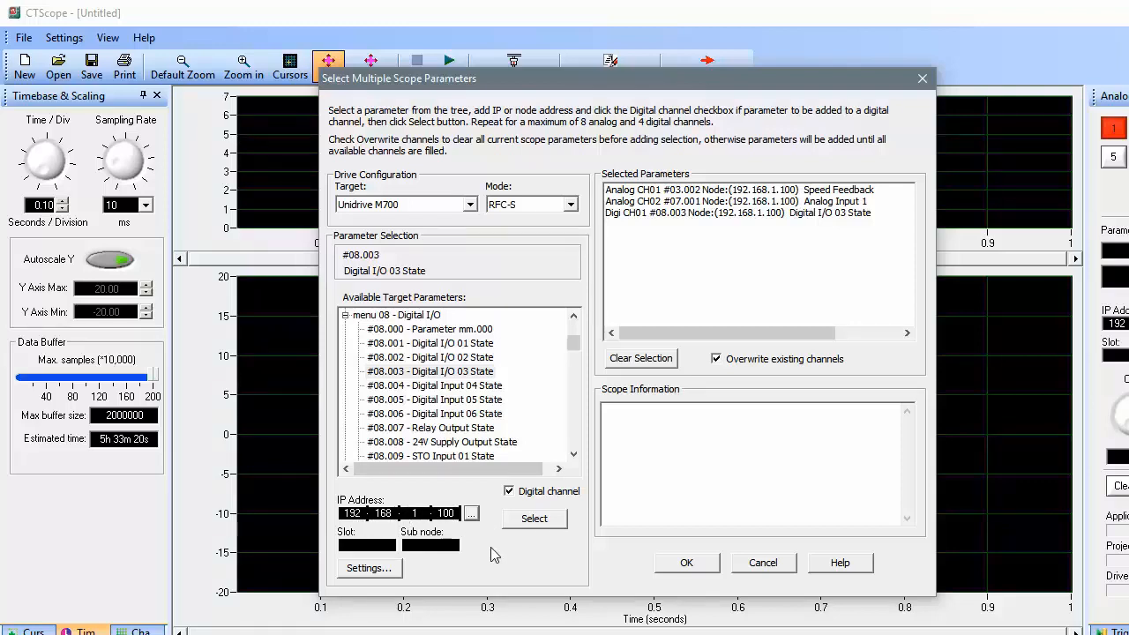
{"action": "mouse_move", "coordinate": [504, 557]}
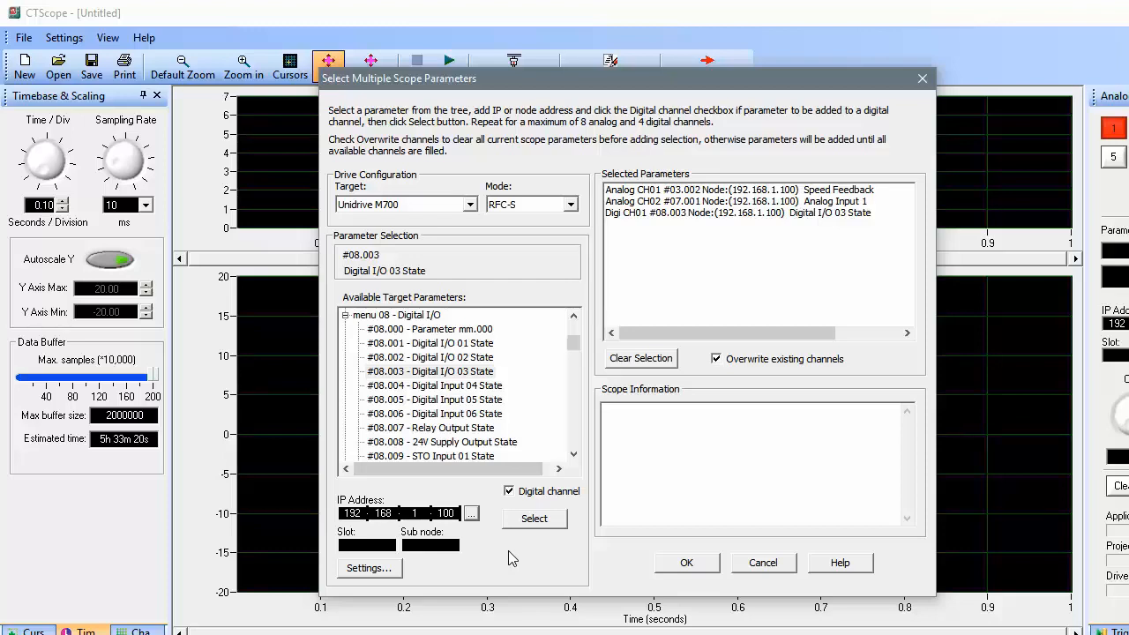
Close parameter selection and load the saved VideoDemo.sco capture with its Speed Feedback trace
{"action": "left_click", "coordinate": [686, 563]}
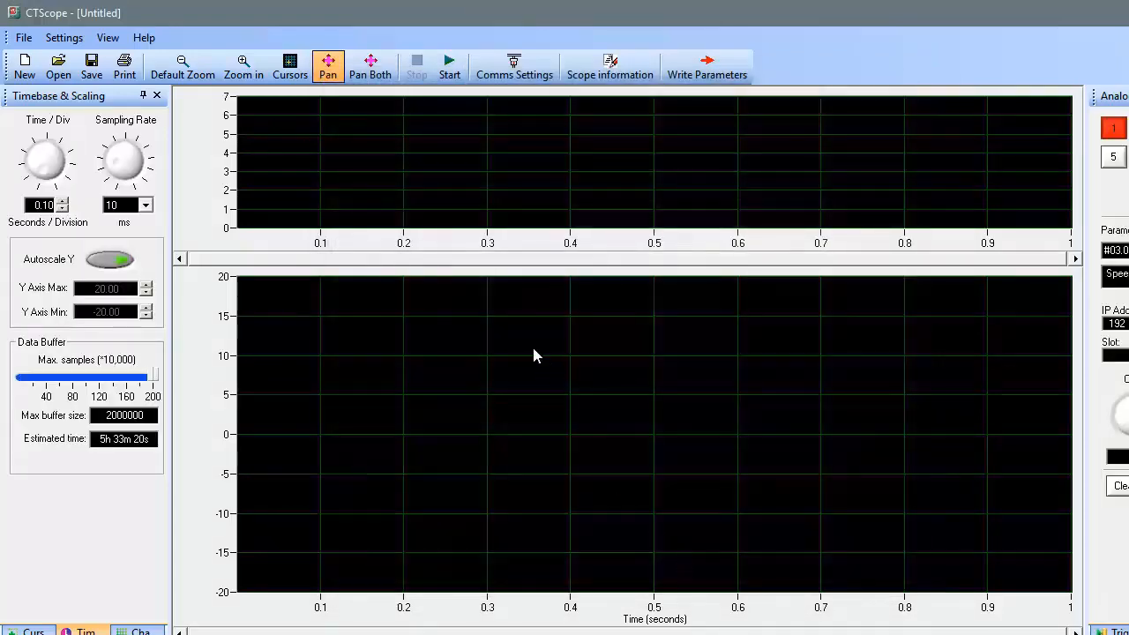
{"action": "mouse_move", "coordinate": [568, 96]}
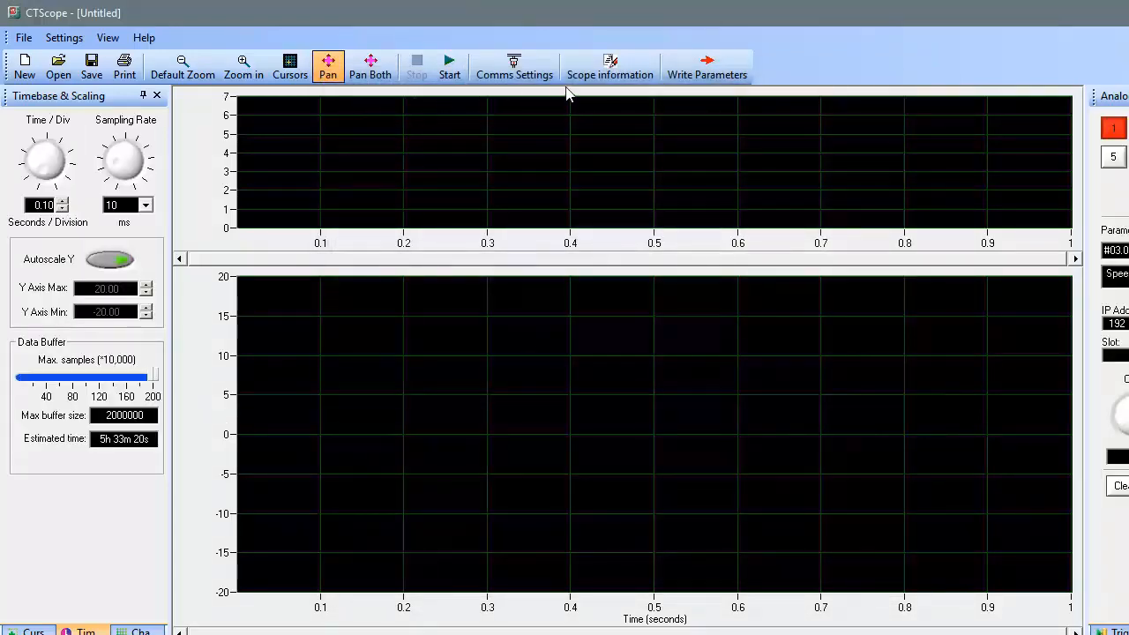
{"action": "mouse_move", "coordinate": [417, 192]}
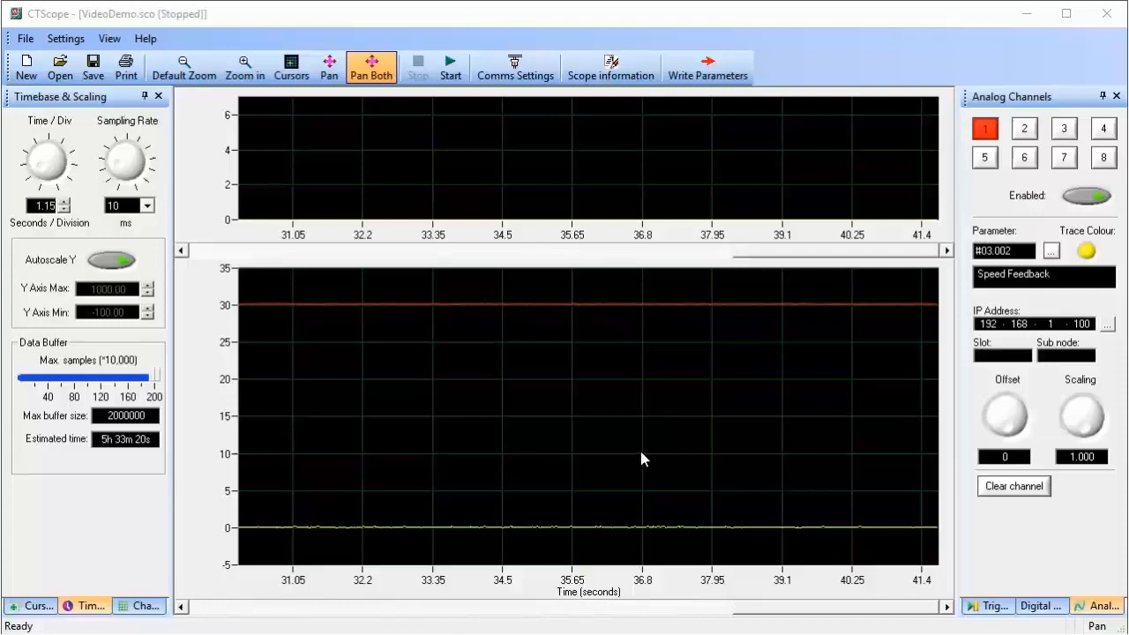
{"action": "mouse_move", "coordinate": [997, 338]}
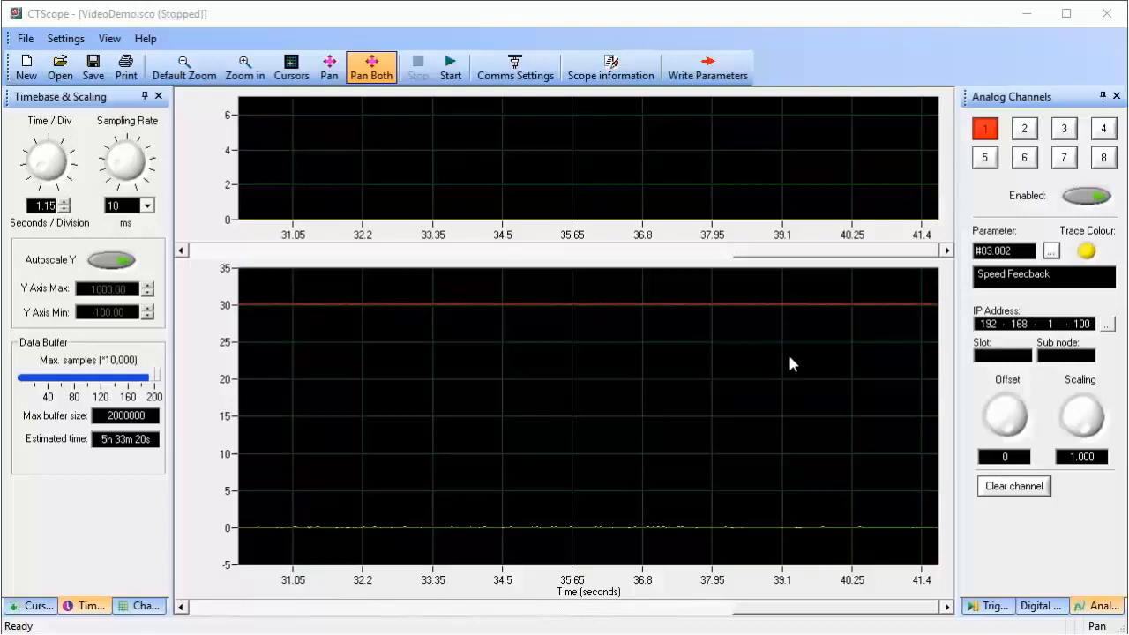
{"action": "mouse_move", "coordinate": [751, 358]}
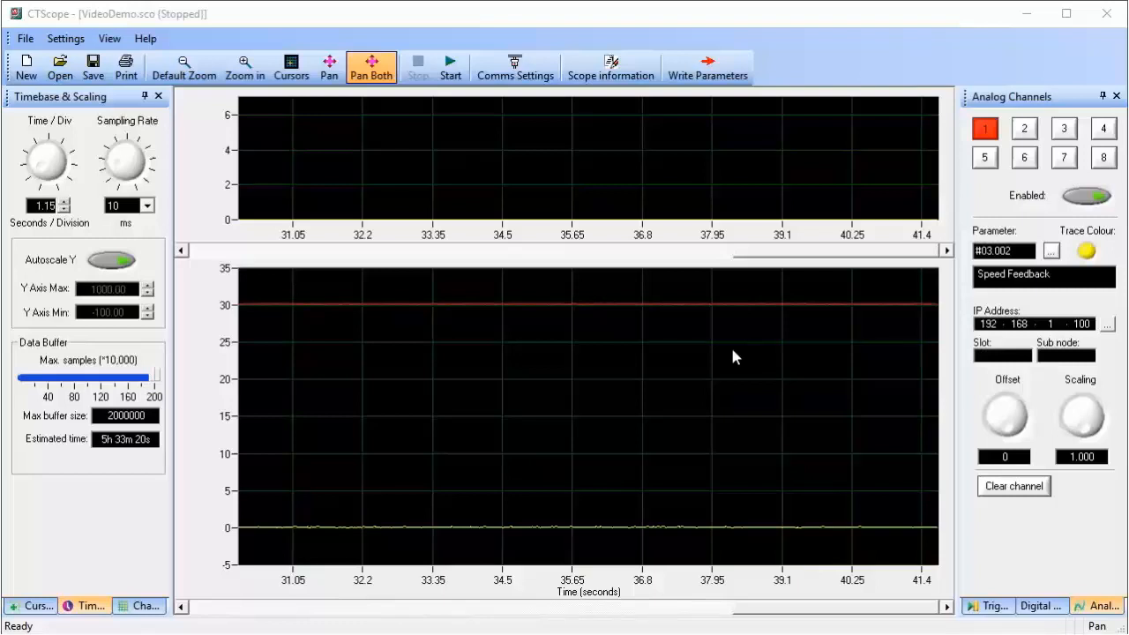
{"action": "mouse_move", "coordinate": [603, 268]}
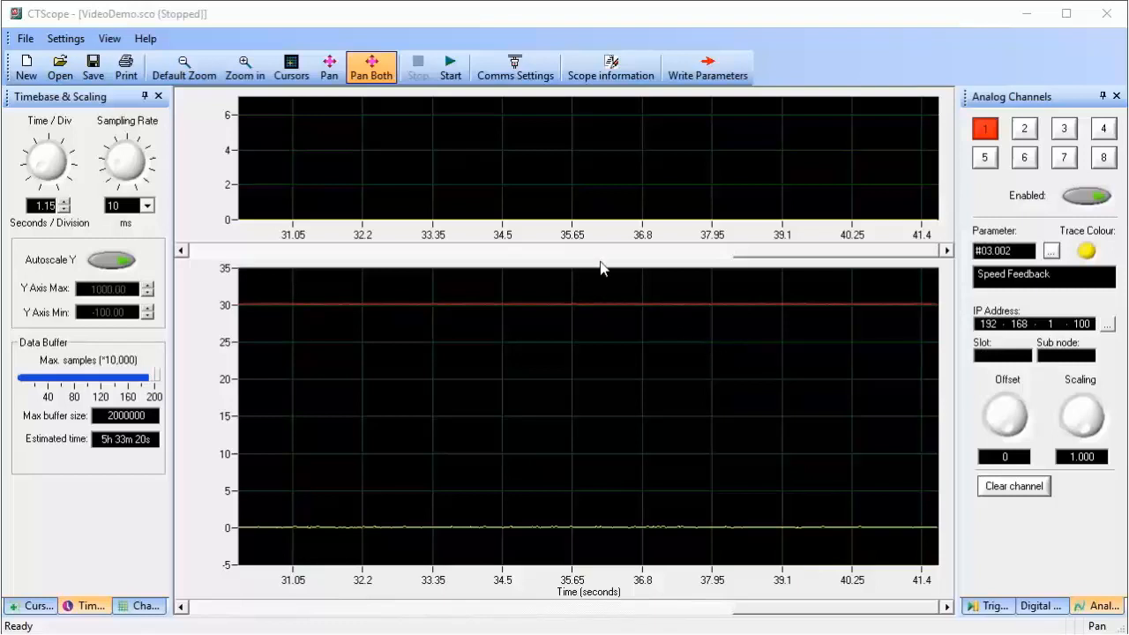
{"action": "left_click", "coordinate": [450, 67]}
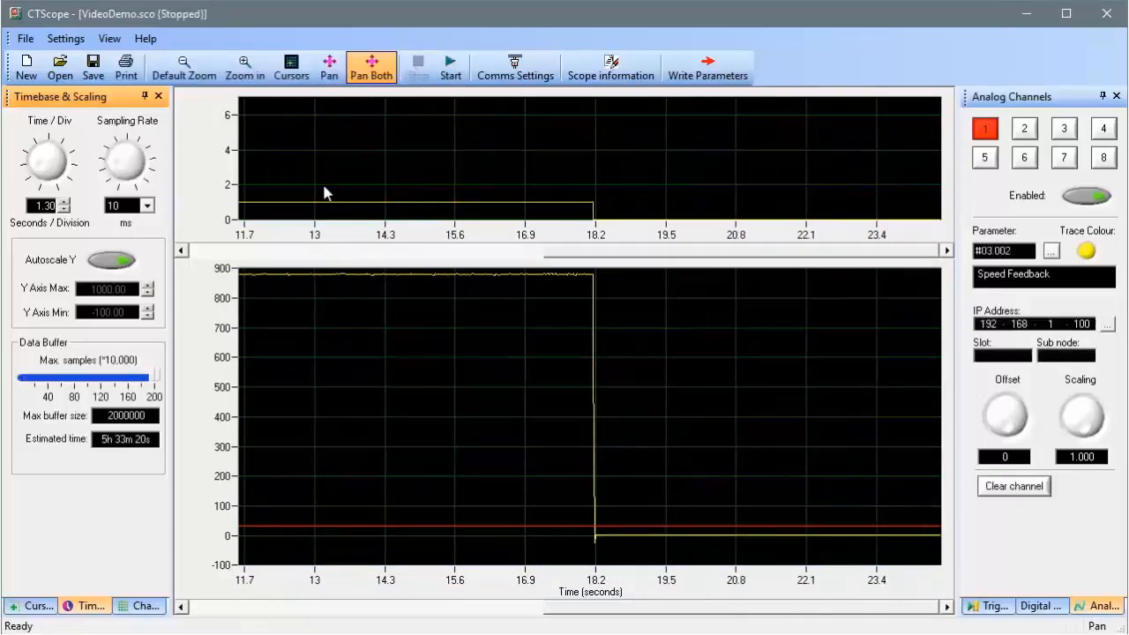
Leave Autoscale Y on and the buffer at 2,000,000 samples, then move to the Triggers settings
{"action": "left_click", "coordinate": [110, 260]}
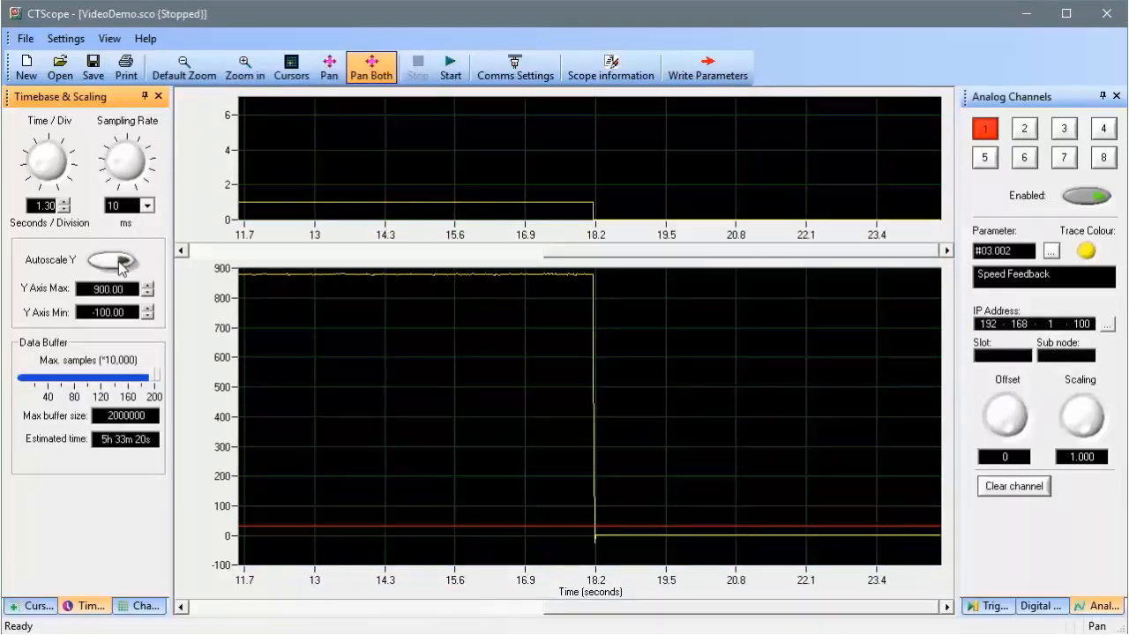
{"action": "left_click", "coordinate": [113, 259]}
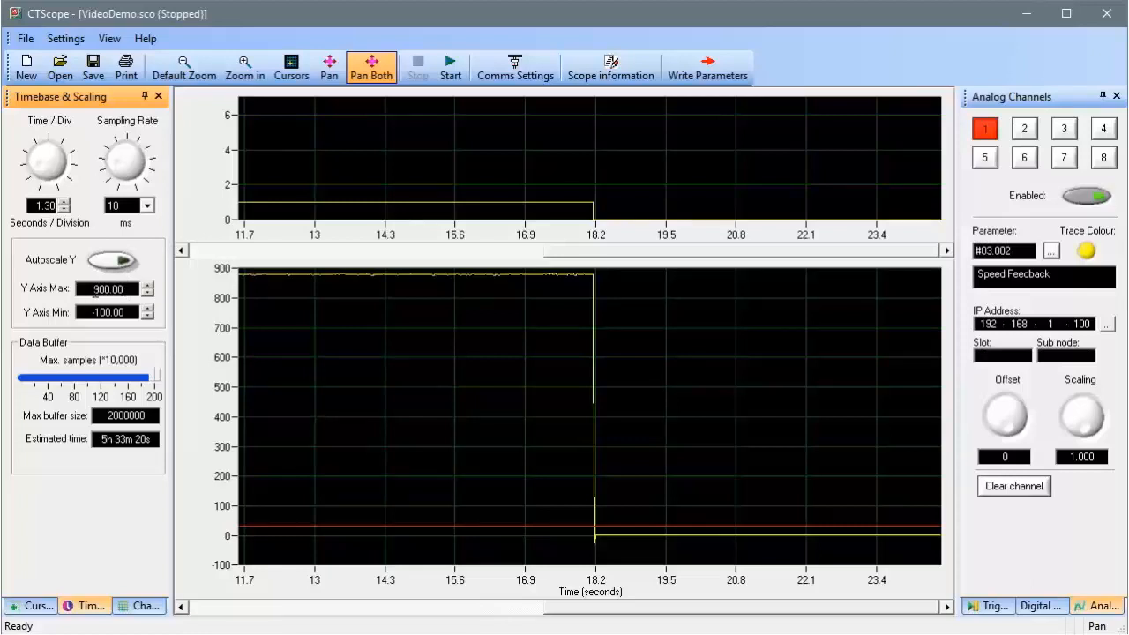
{"action": "left_click", "coordinate": [111, 259]}
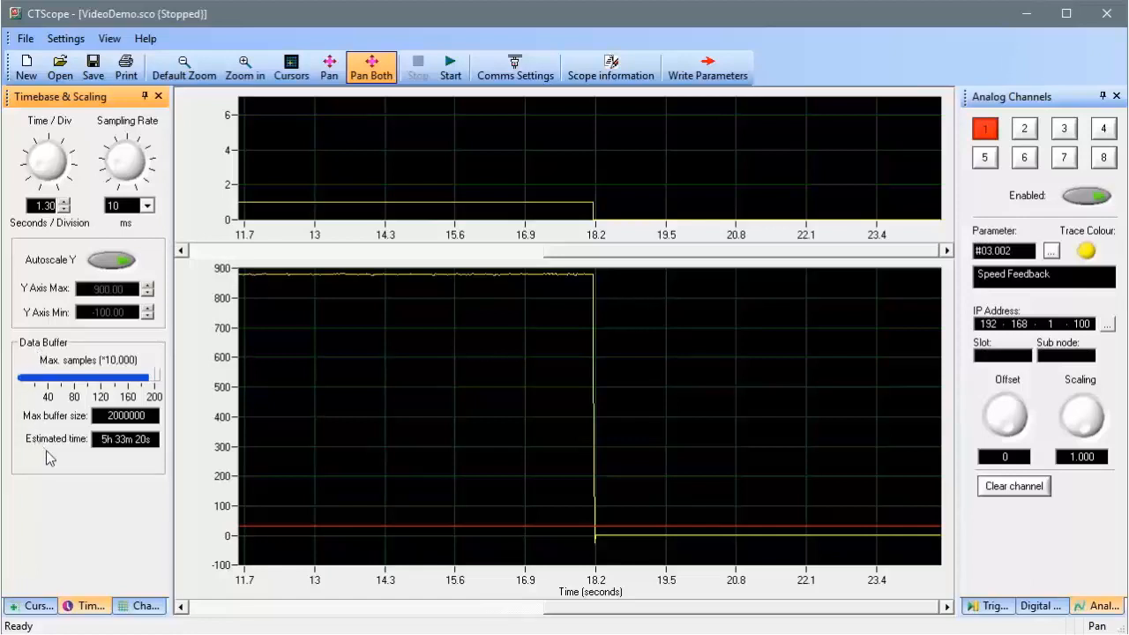
{"action": "mouse_move", "coordinate": [123, 460]}
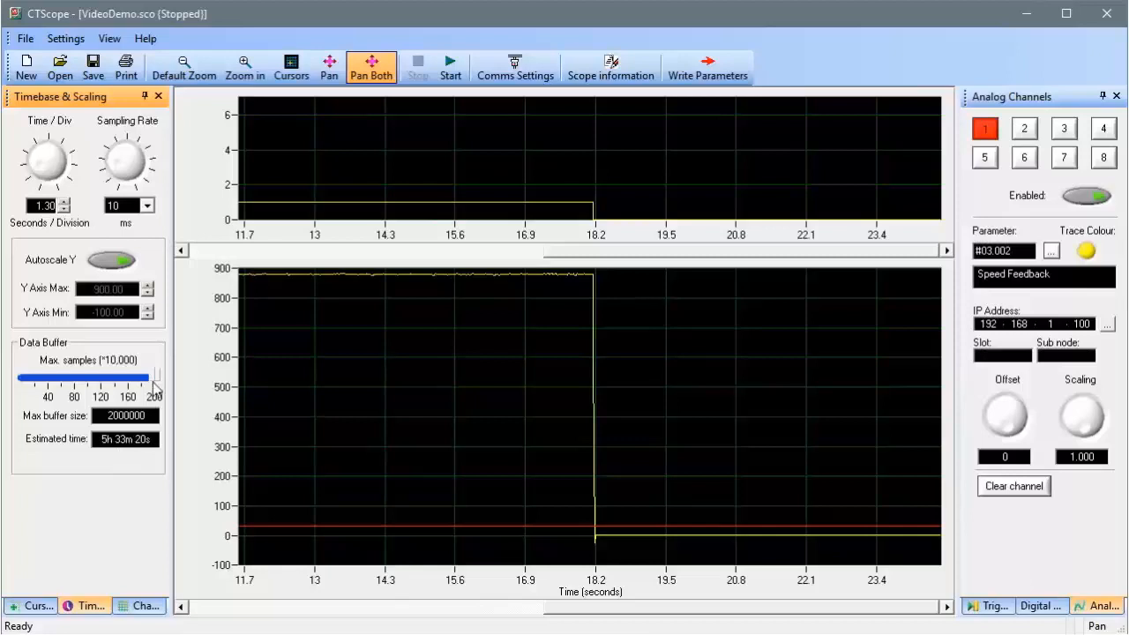
{"action": "left_click_drag", "start_coordinate": [163, 377], "coordinate": [152, 377]}
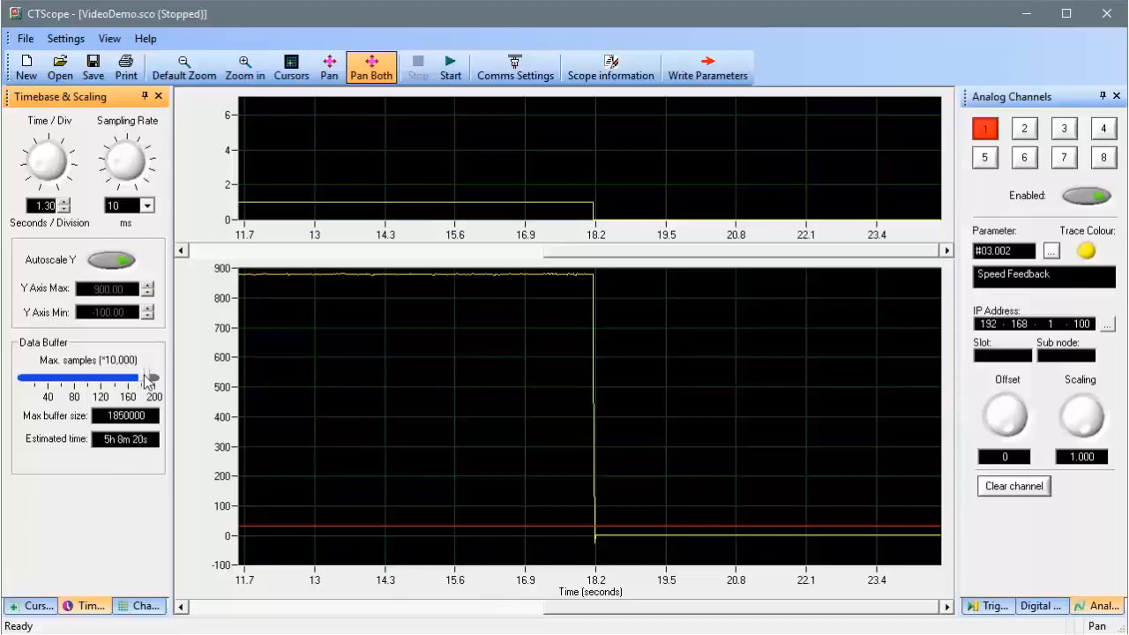
{"action": "left_click_drag", "start_coordinate": [141, 378], "coordinate": [159, 378]}
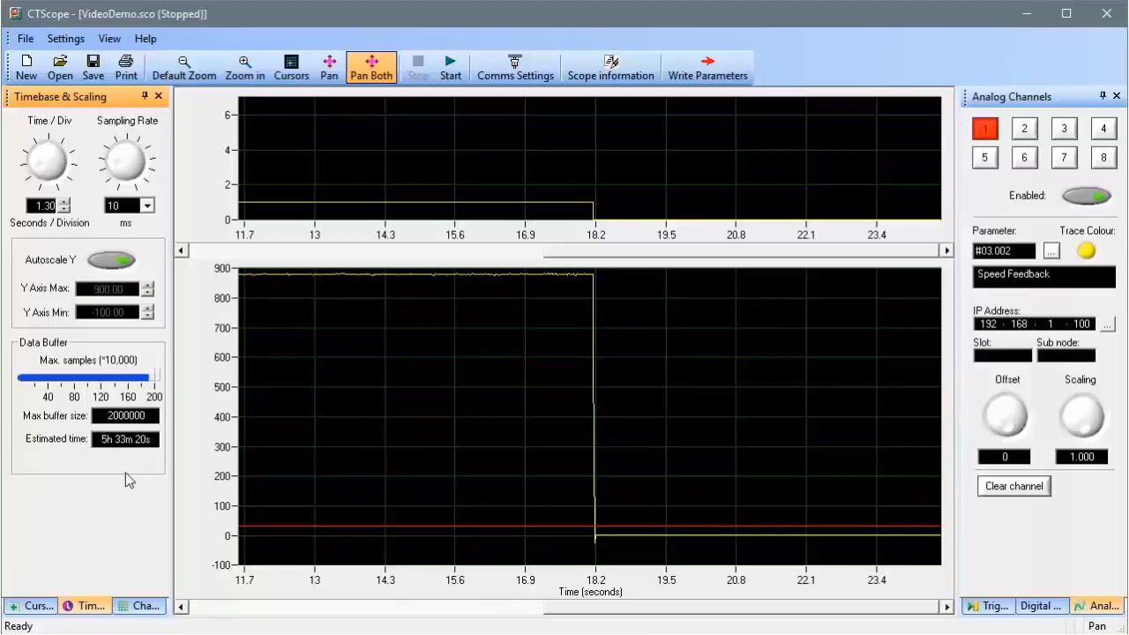
{"action": "left_click", "coordinate": [987, 607]}
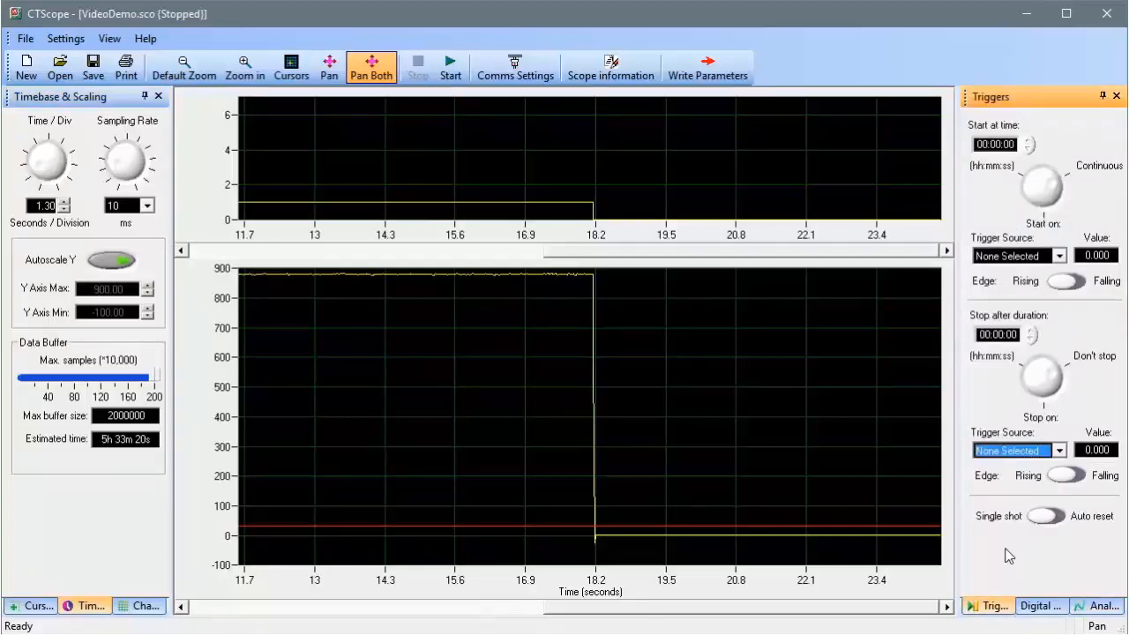
{"action": "mouse_move", "coordinate": [998, 307]}
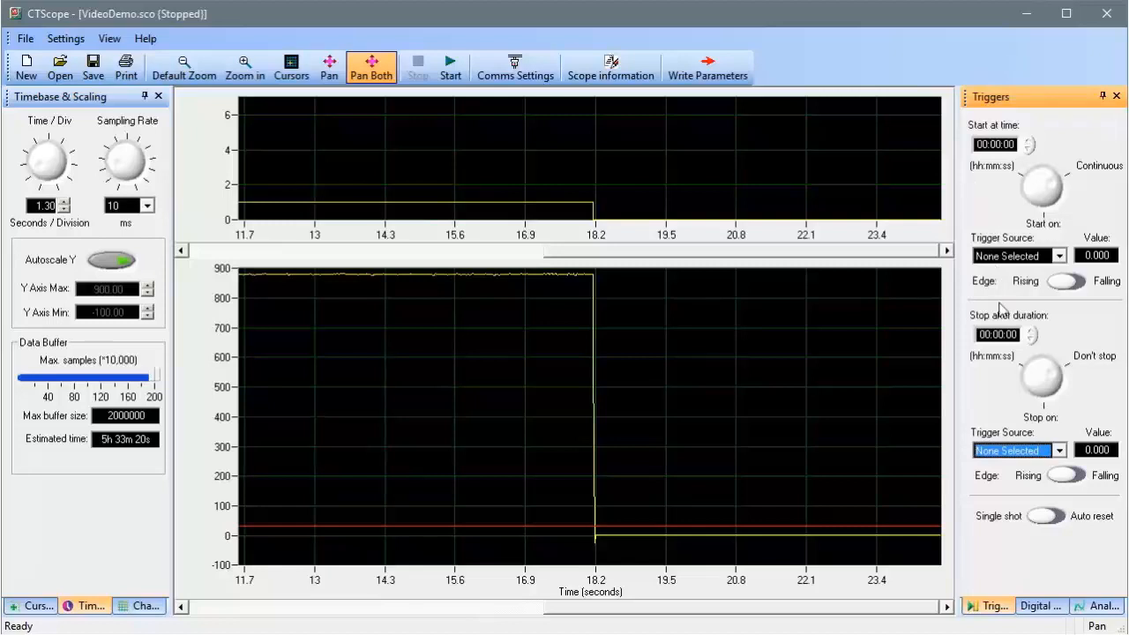
{"action": "mouse_move", "coordinate": [1004, 522]}
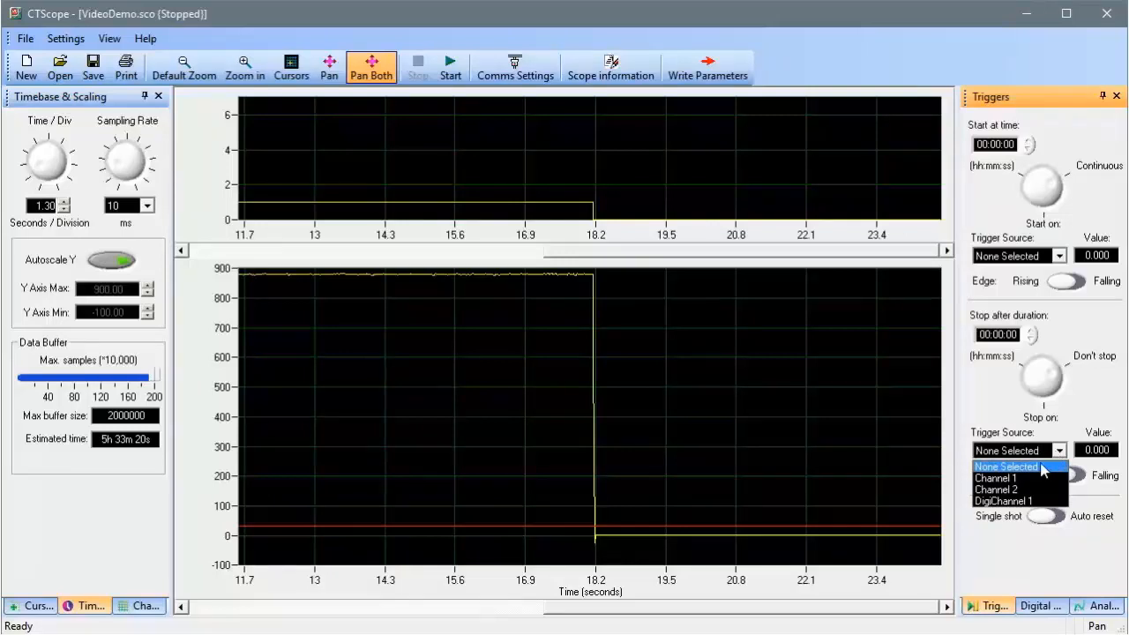
{"action": "mouse_move", "coordinate": [997, 416]}
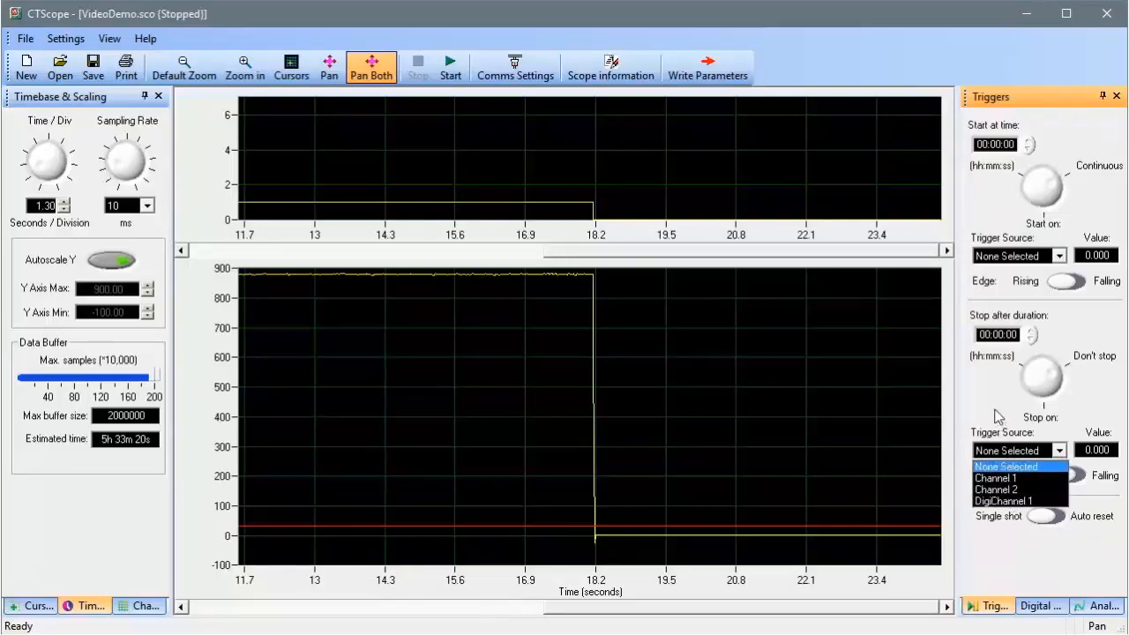
{"action": "left_click", "coordinate": [1041, 607]}
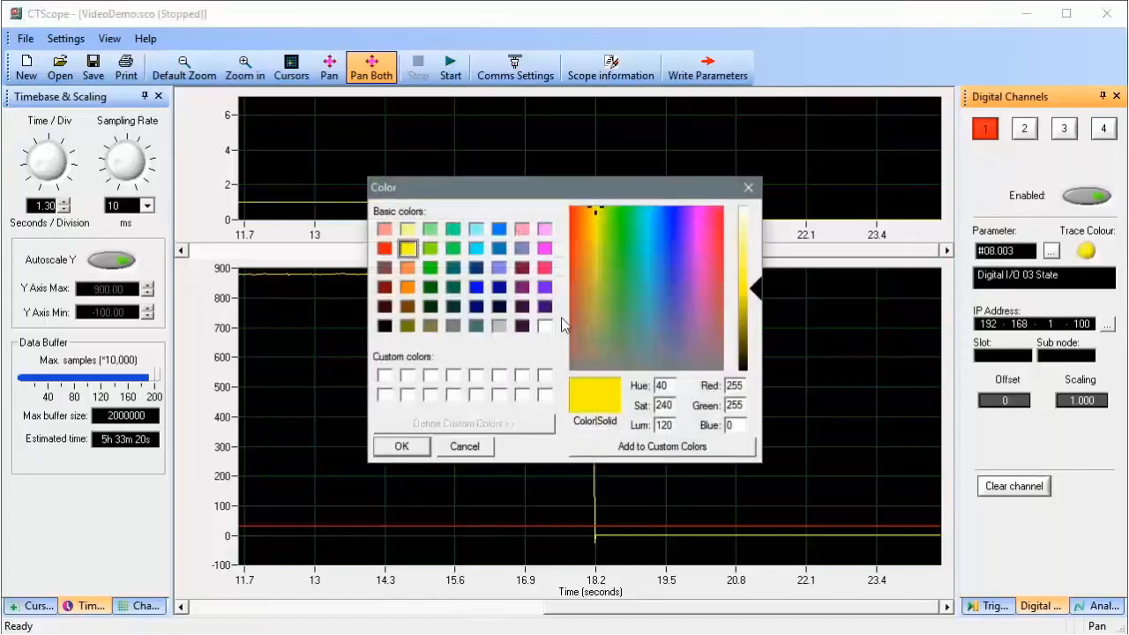
Change the Digital I/O 03 State trace colour from yellow to blue
{"action": "left_click", "coordinate": [476, 286]}
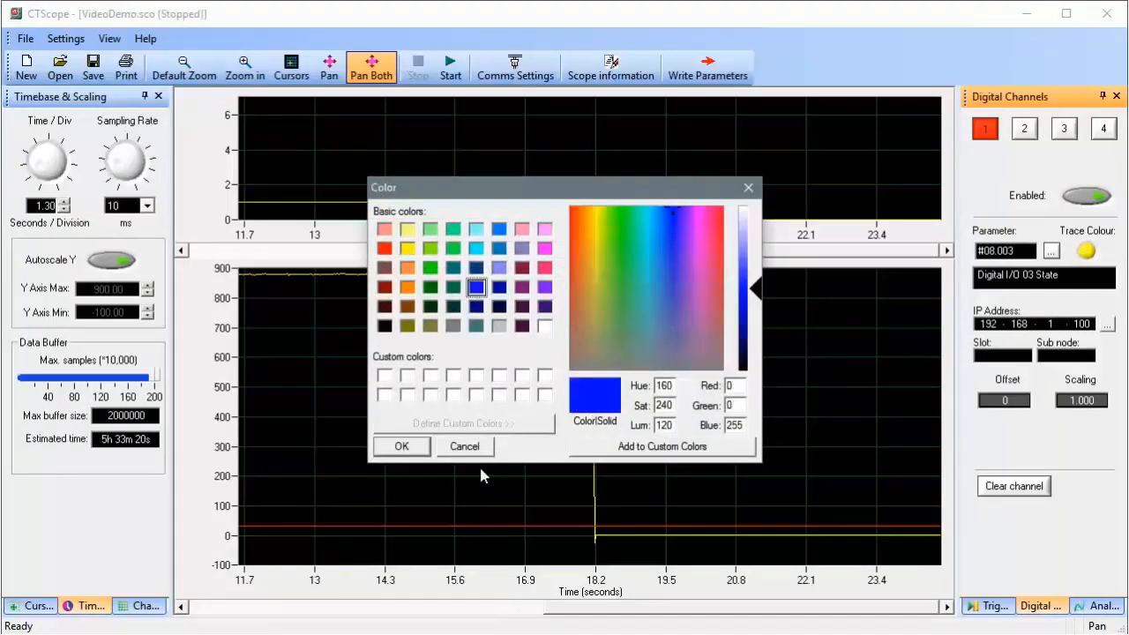
{"action": "left_click", "coordinate": [402, 446]}
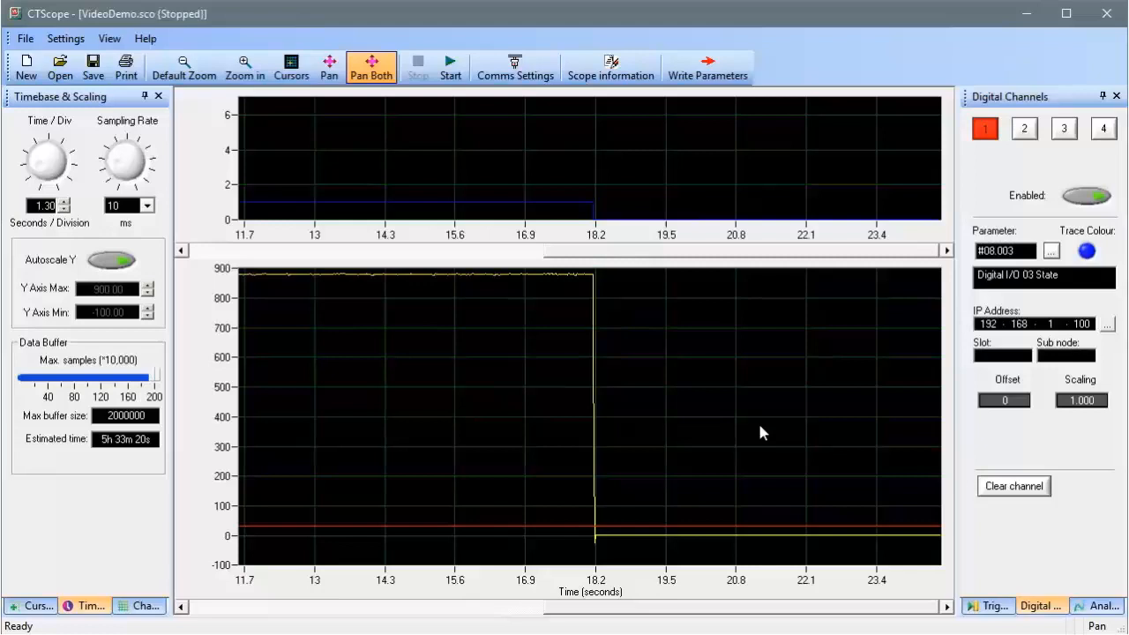
{"action": "left_click", "coordinate": [449, 68]}
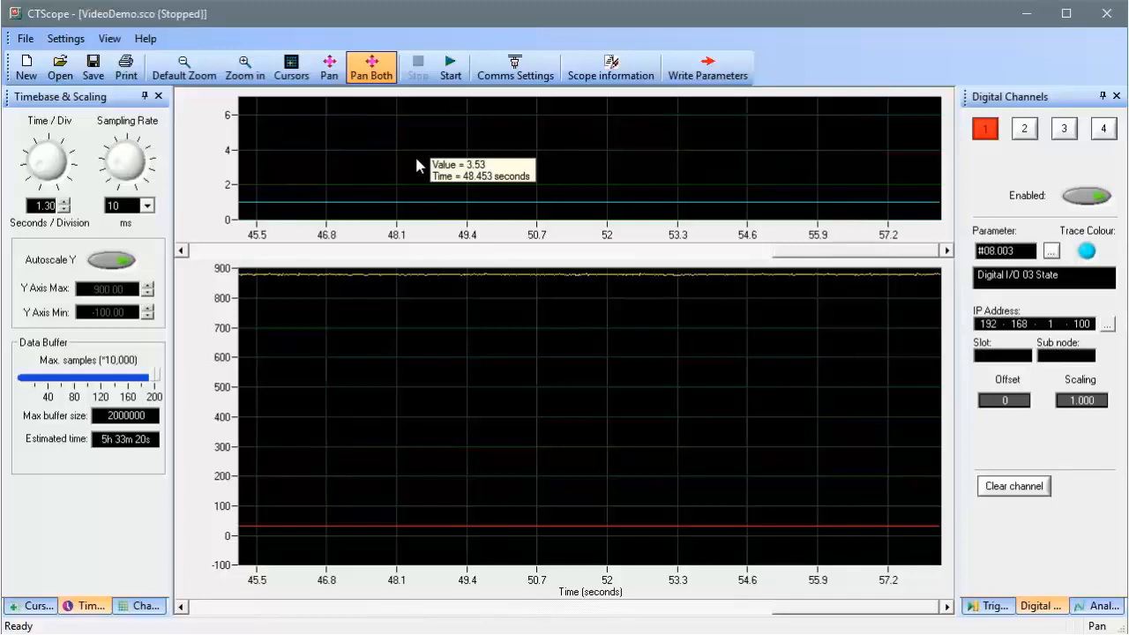
Zoom into the lower graph briefly, restore full range, and switch on measurement cursors
{"action": "left_click", "coordinate": [183, 67]}
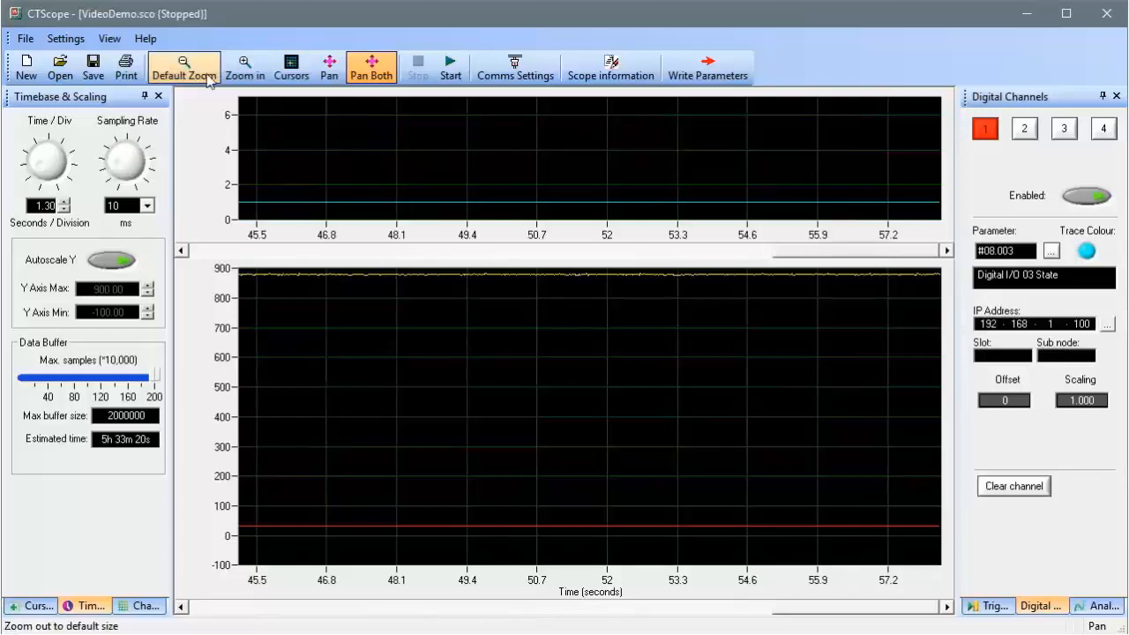
{"action": "left_click", "coordinate": [243, 67]}
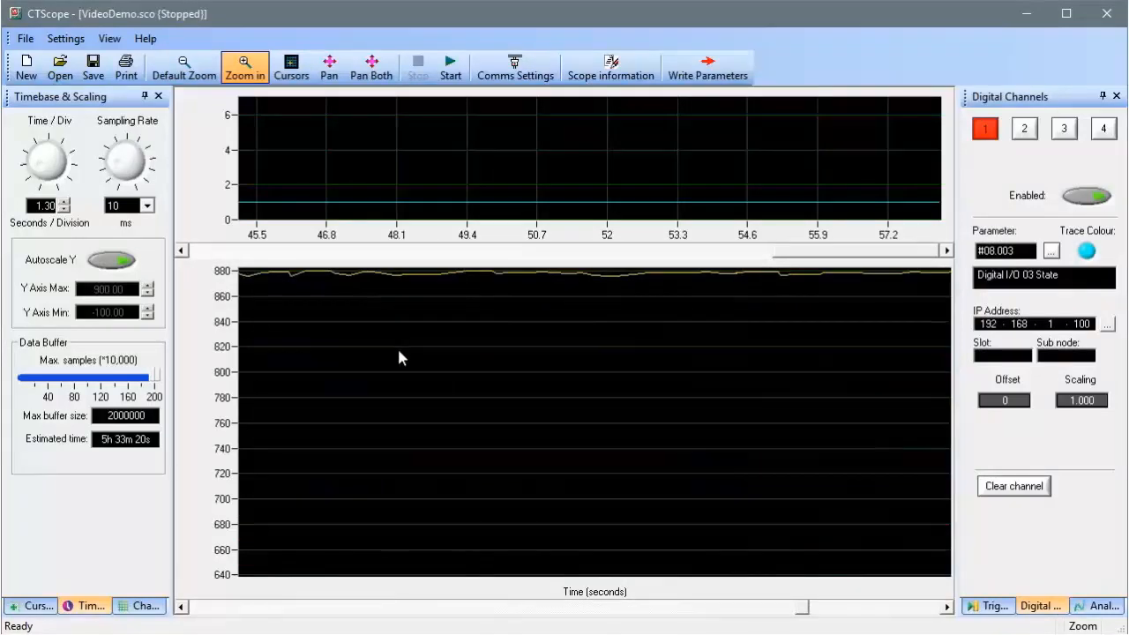
{"action": "left_click", "coordinate": [370, 67]}
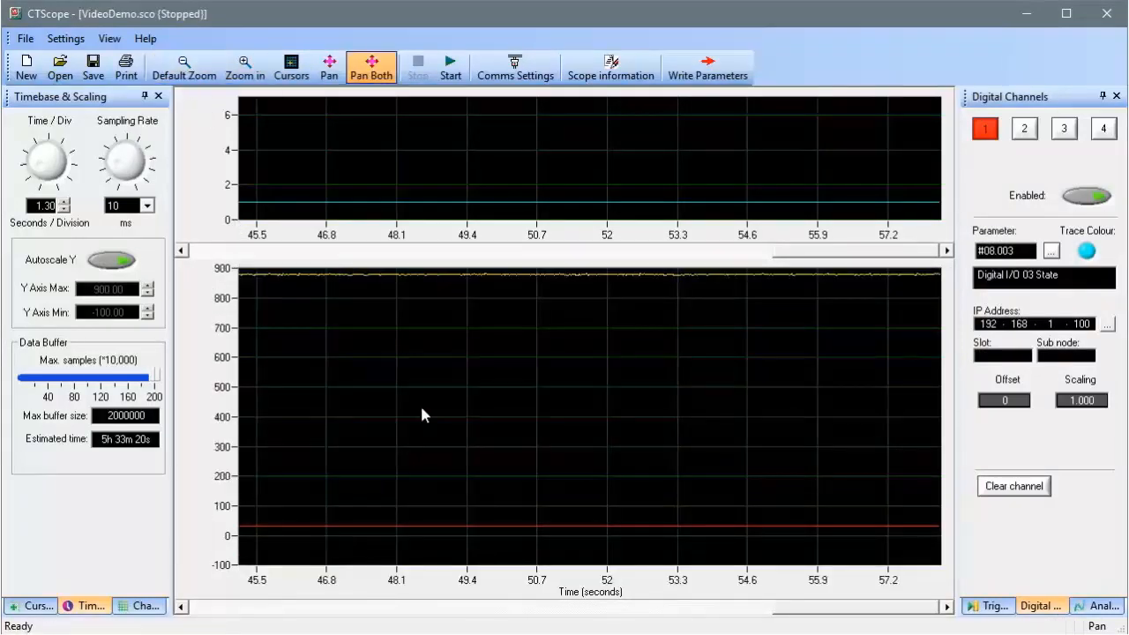
{"action": "mouse_move", "coordinate": [415, 389]}
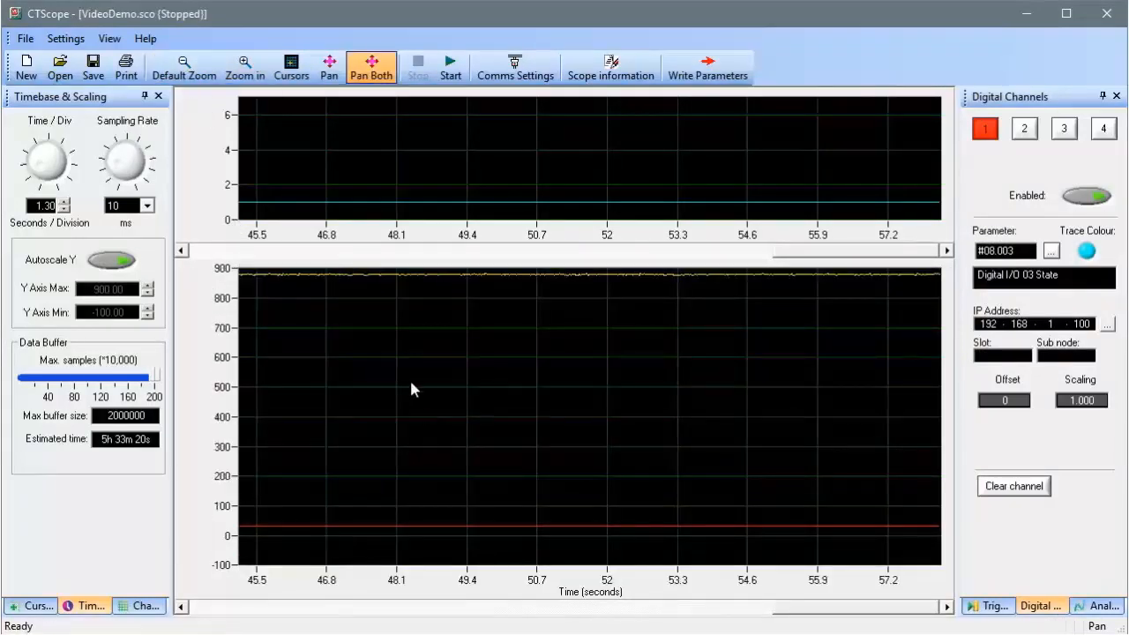
{"action": "left_click", "coordinate": [291, 67]}
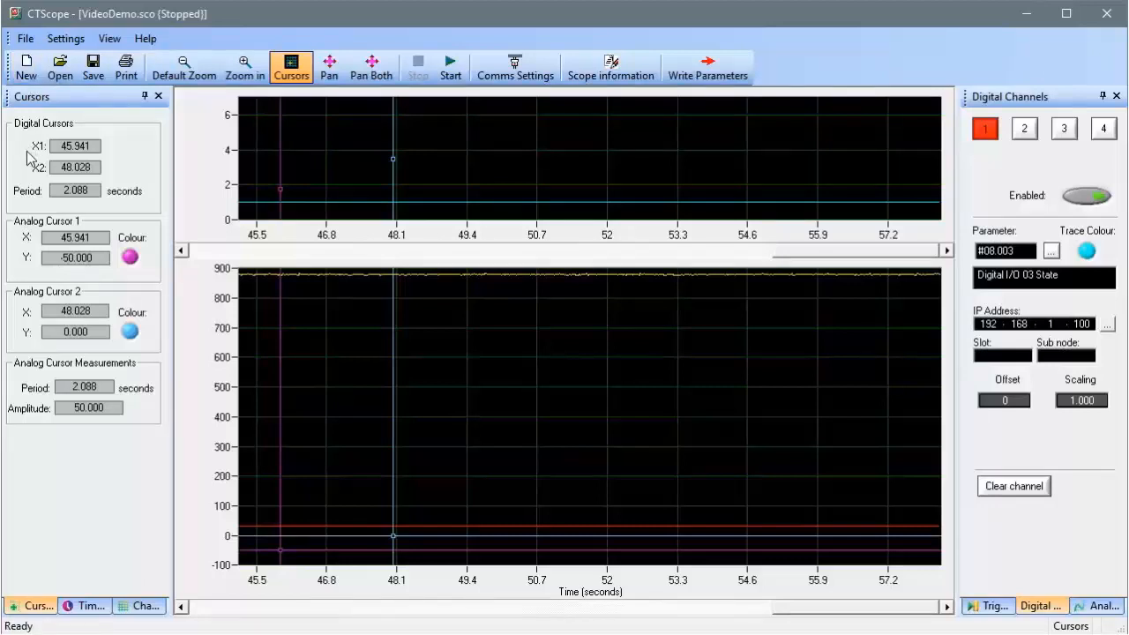
{"action": "mouse_move", "coordinate": [87, 582]}
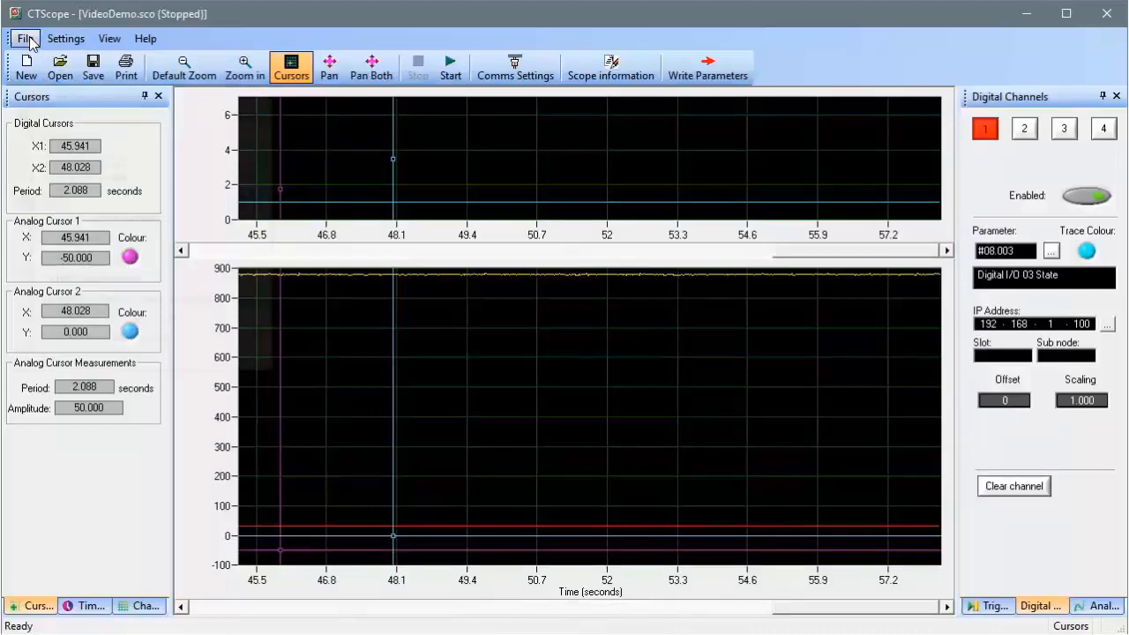
{"action": "left_click", "coordinate": [25, 39]}
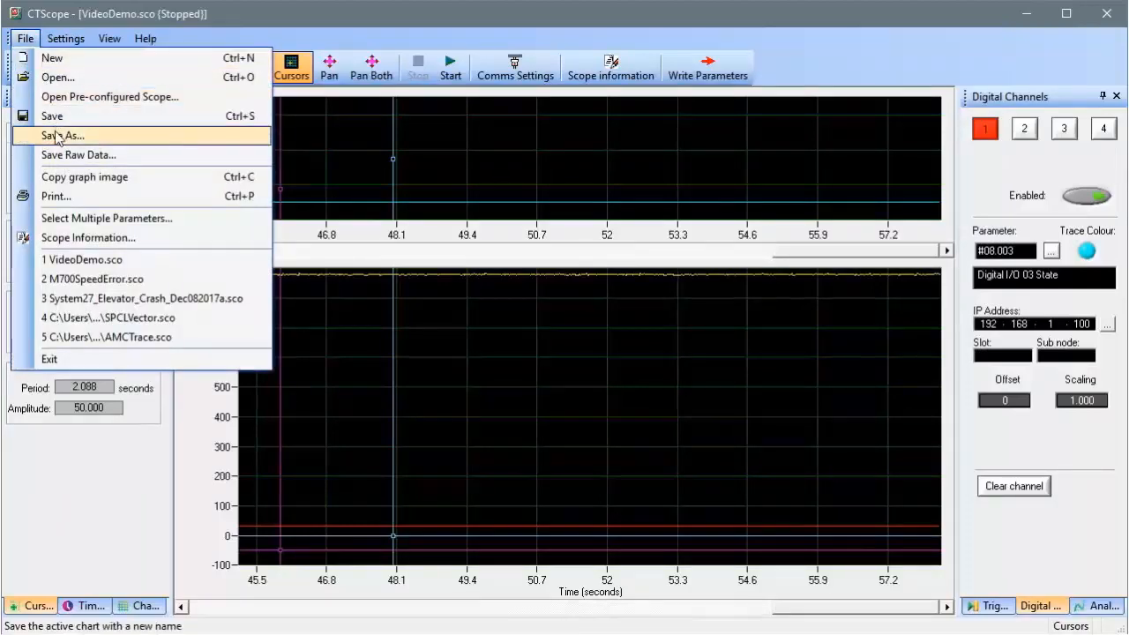
{"action": "left_click", "coordinate": [78, 156]}
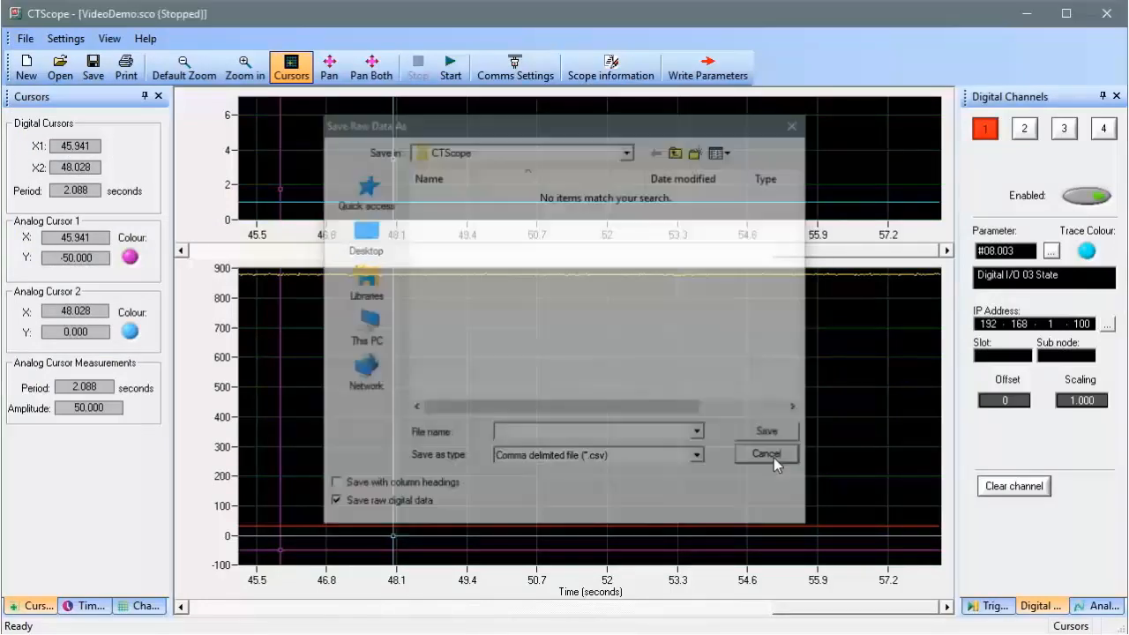
{"action": "left_click", "coordinate": [766, 453]}
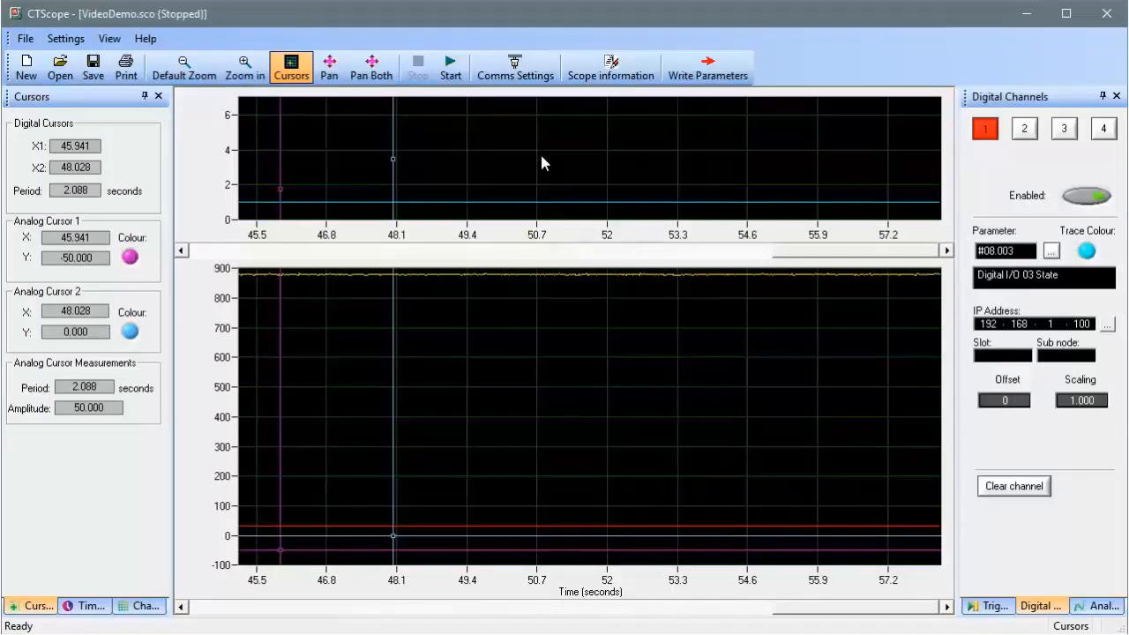
Add the note 'Notes...' to the scope information and confirm with OK
{"action": "left_click", "coordinate": [610, 67]}
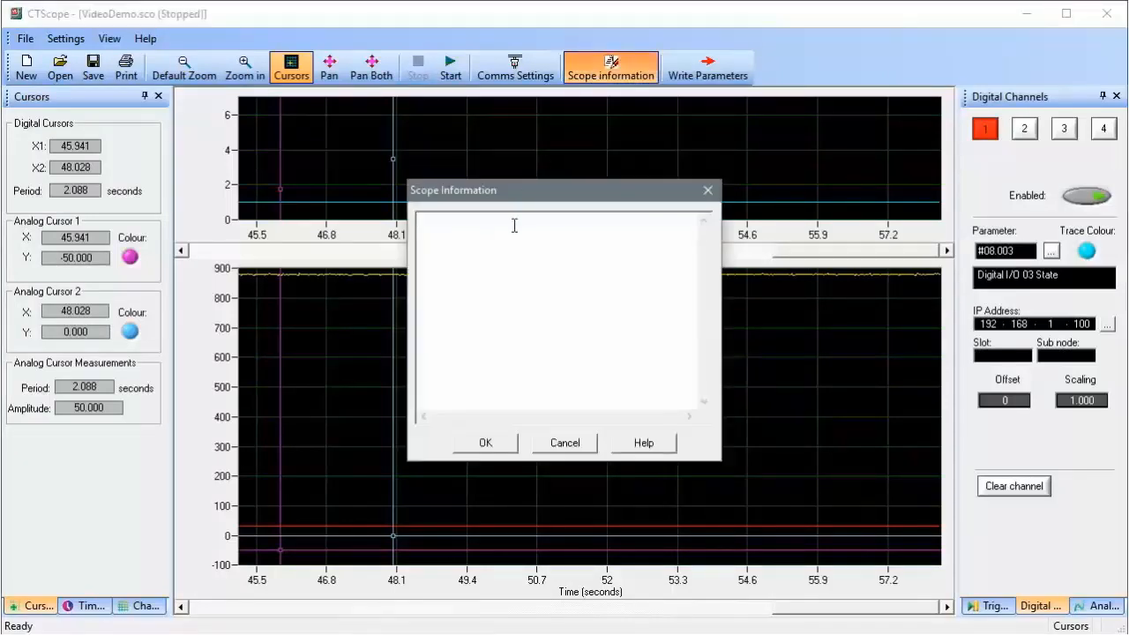
{"action": "type", "text": "Notes..."}
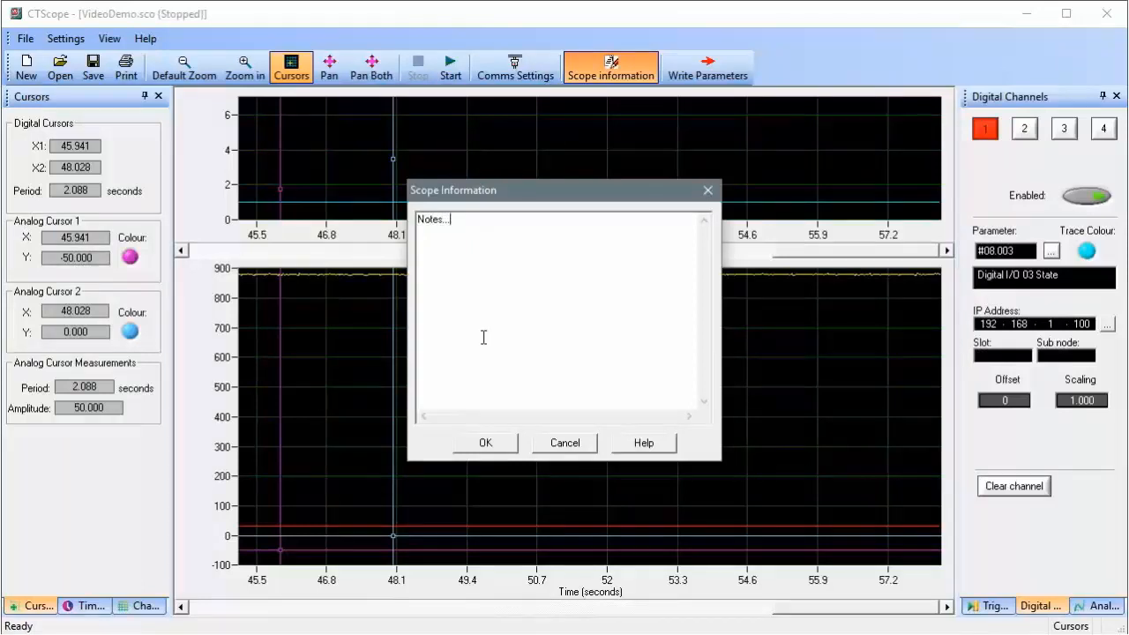
{"action": "left_click", "coordinate": [564, 442]}
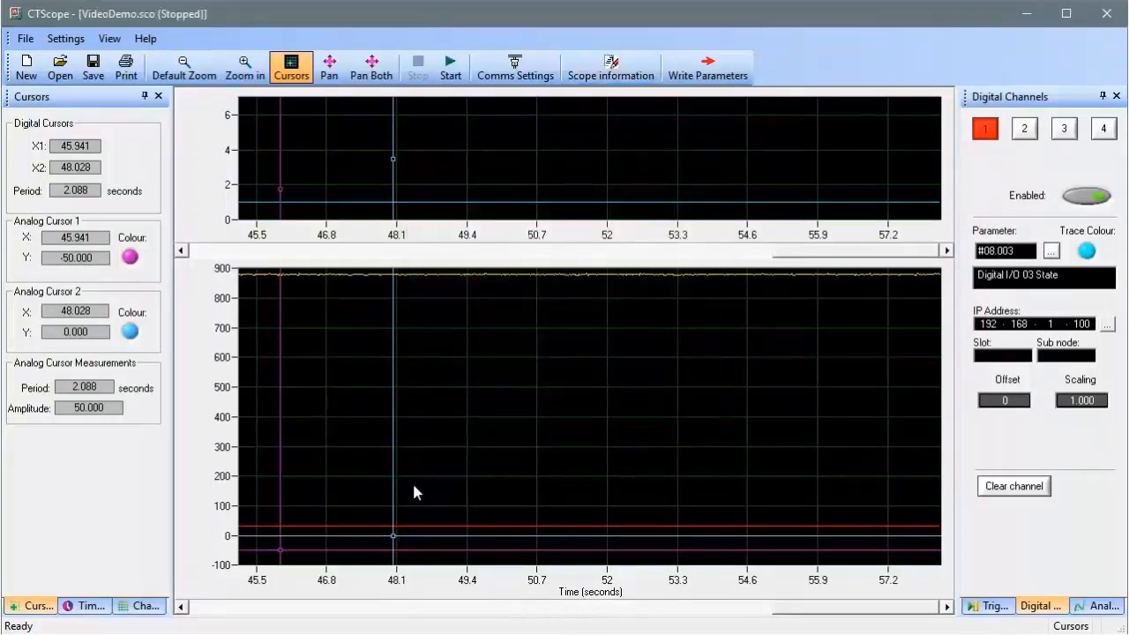
Bring up the File options listing save, export and recent scope files
{"action": "left_click", "coordinate": [25, 39]}
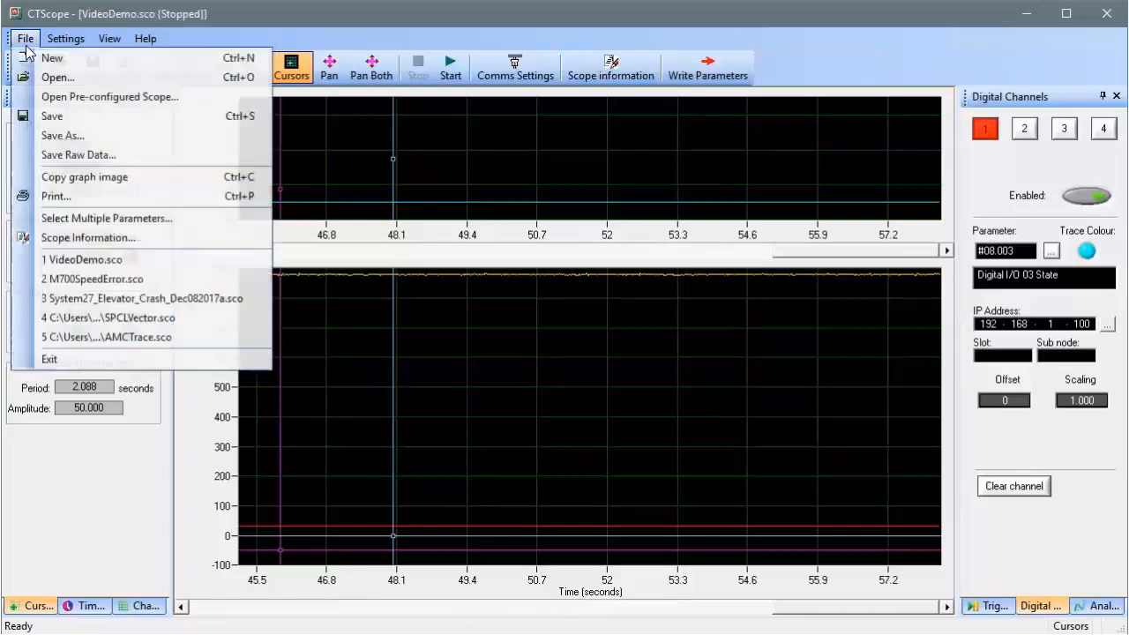
{"action": "mouse_move", "coordinate": [62, 134]}
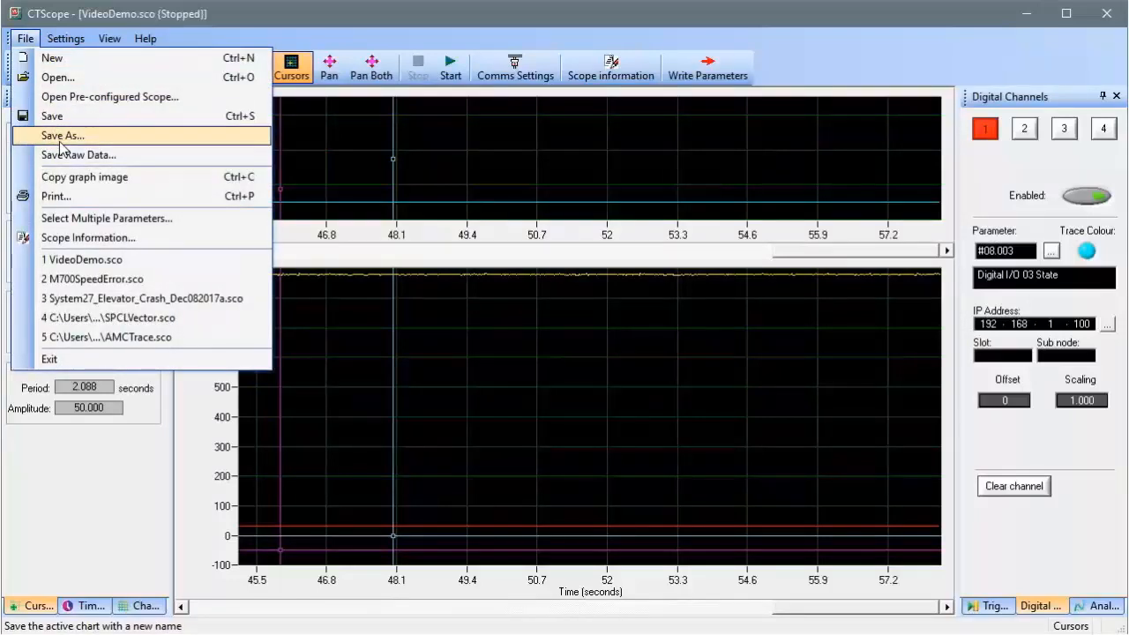